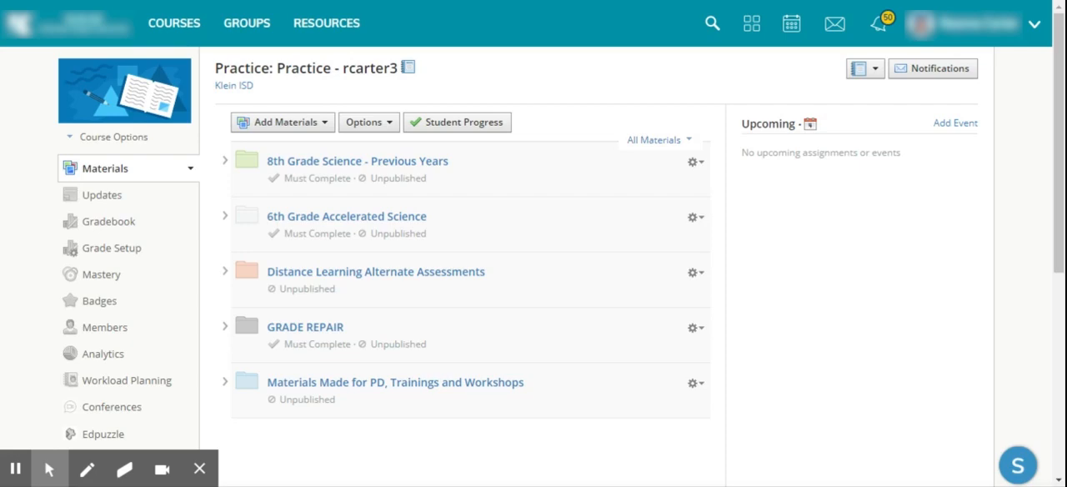
mouse_move(322, 124)
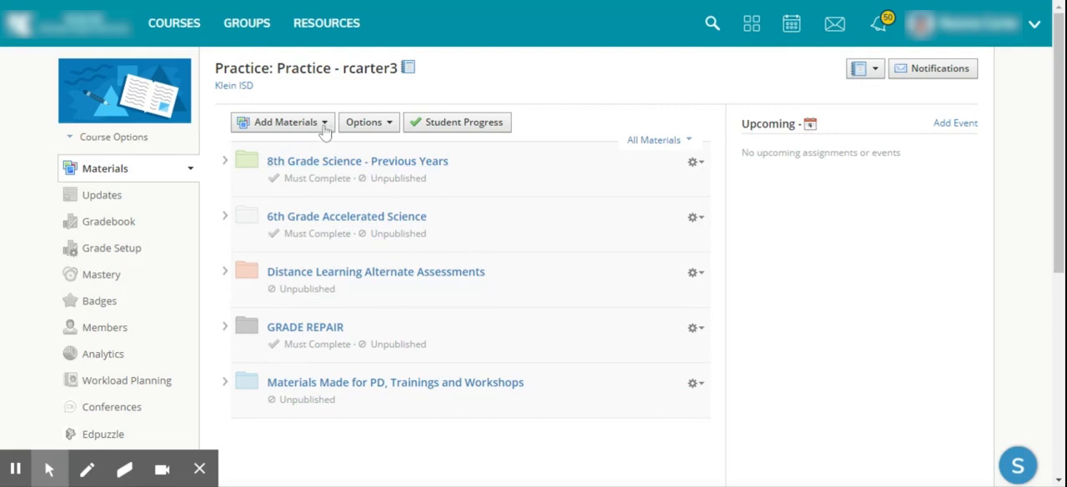
- Open the Add Materials dropdown to list the material types
left_click(282, 122)
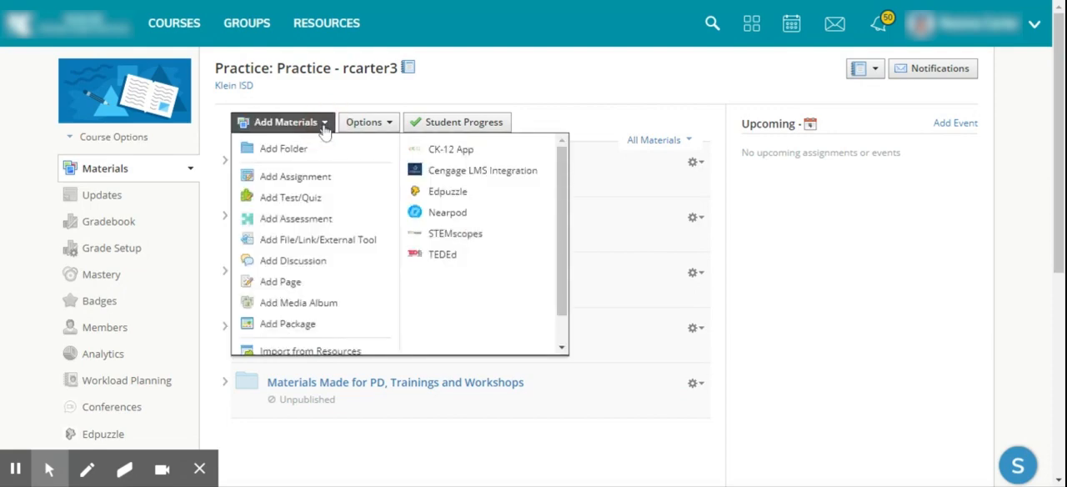
mouse_move(481, 170)
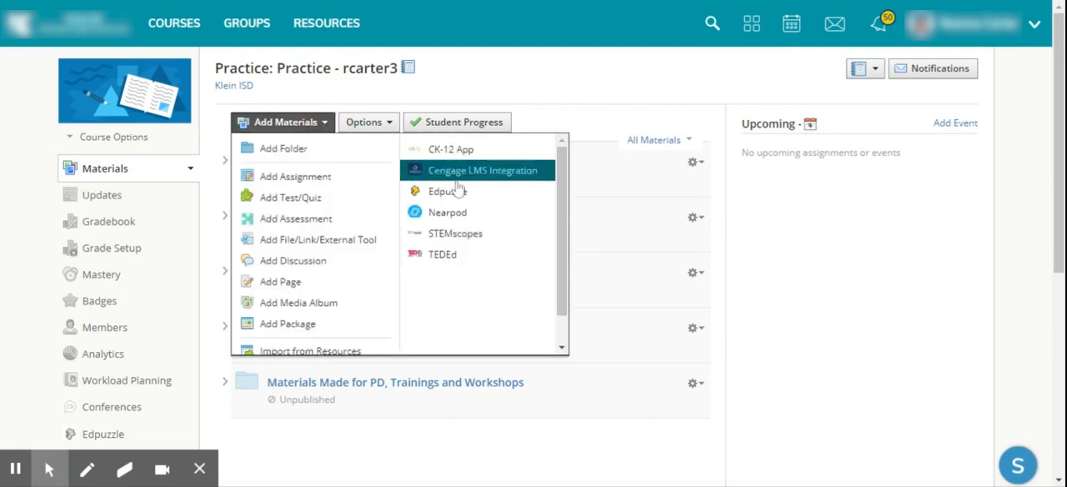
mouse_move(475, 237)
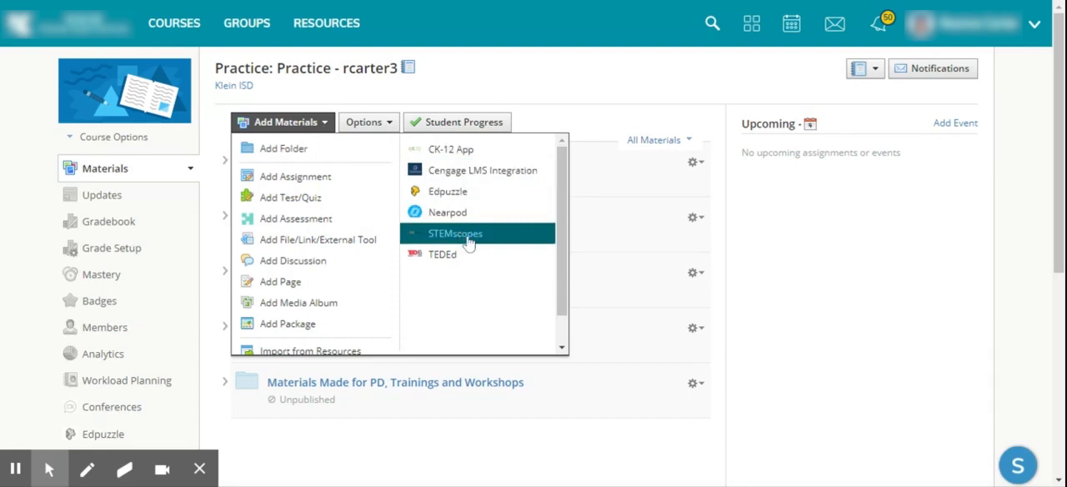
- Choose STEMscopes and scroll through the kindergarten and first-grade scopes grid
left_click(454, 233)
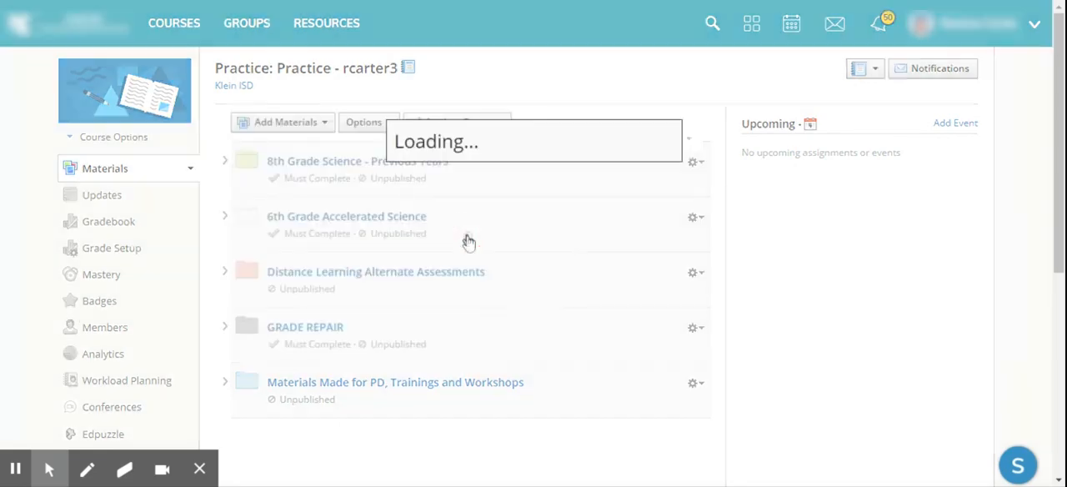
left_click(279, 122)
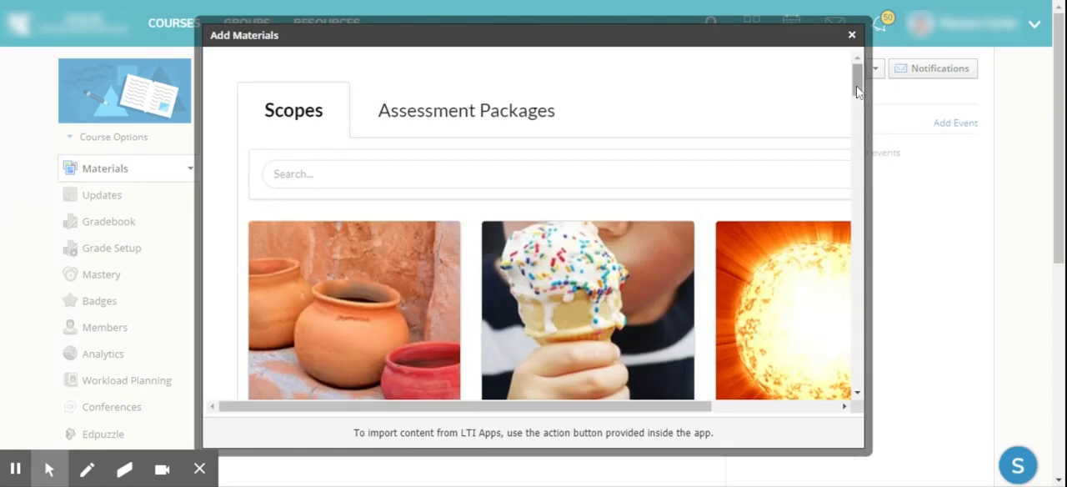
scroll("down", 3)
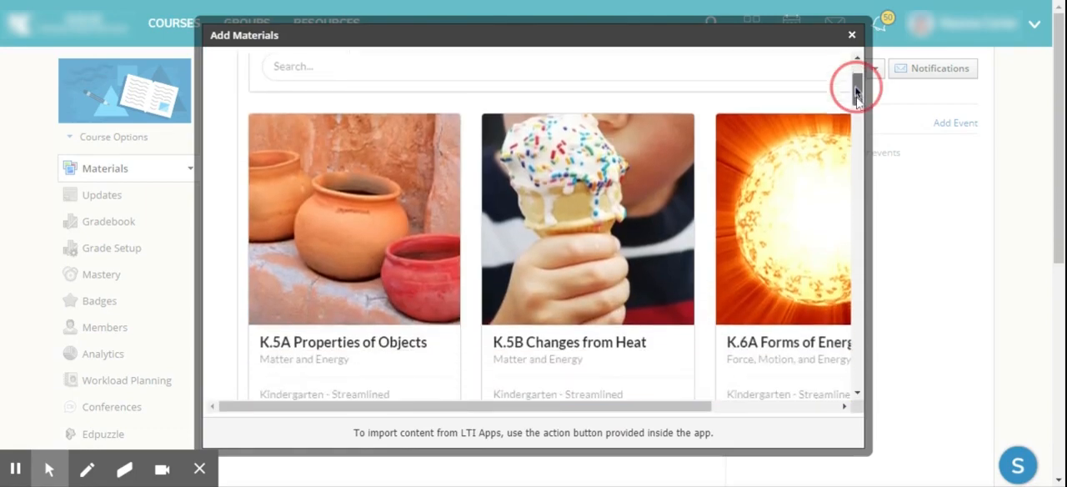
scroll("down", 3)
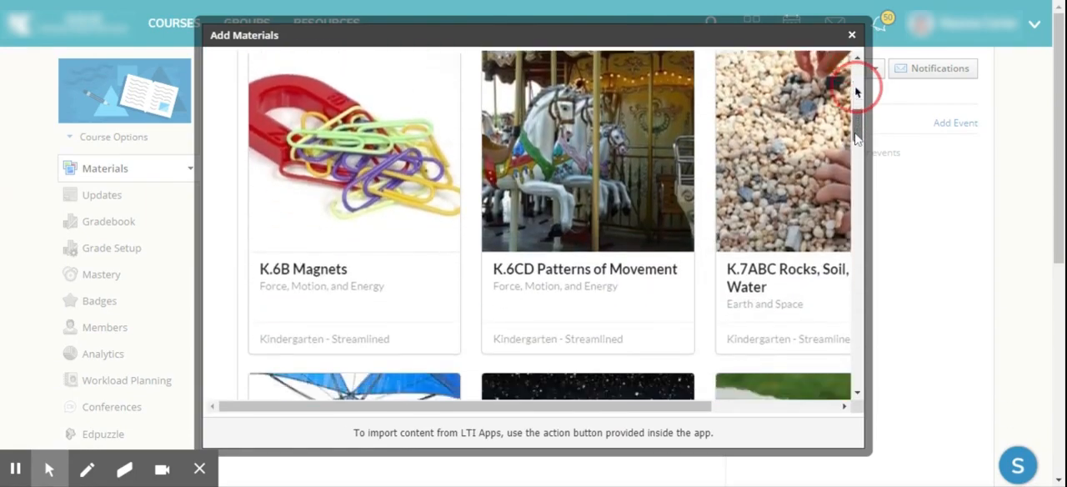
scroll("down", 3)
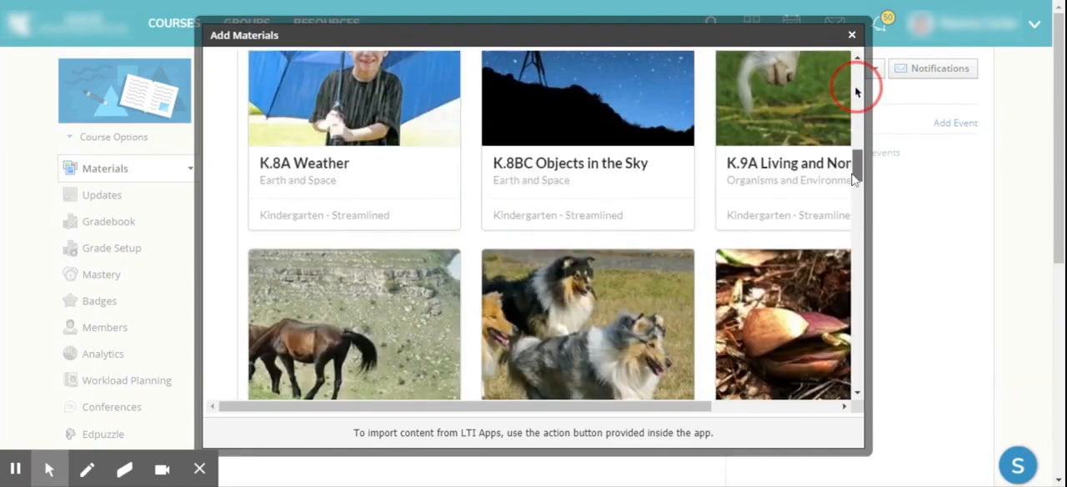
scroll("down", 3)
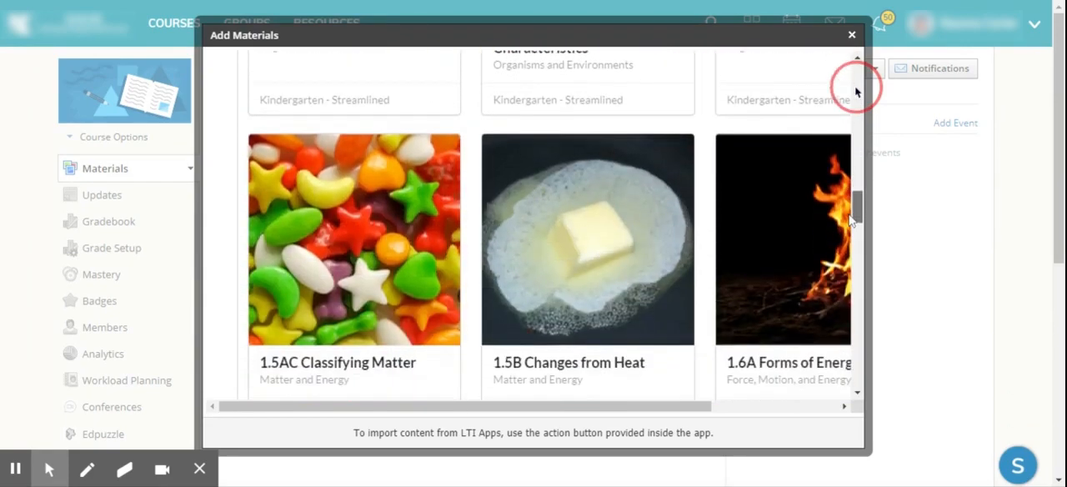
scroll("down", 3)
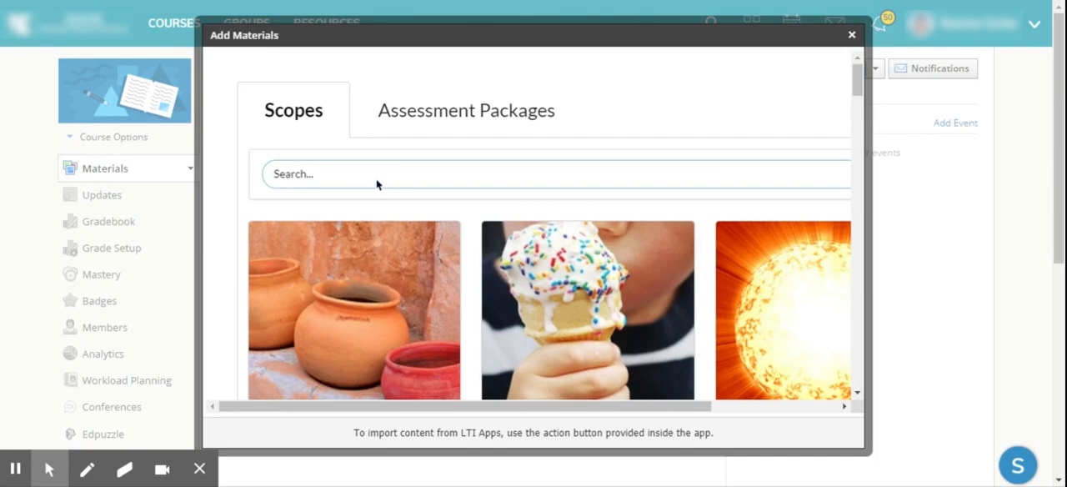
- Search scopes for '8.10A' and scroll to The Sun's Energy results
type("8")
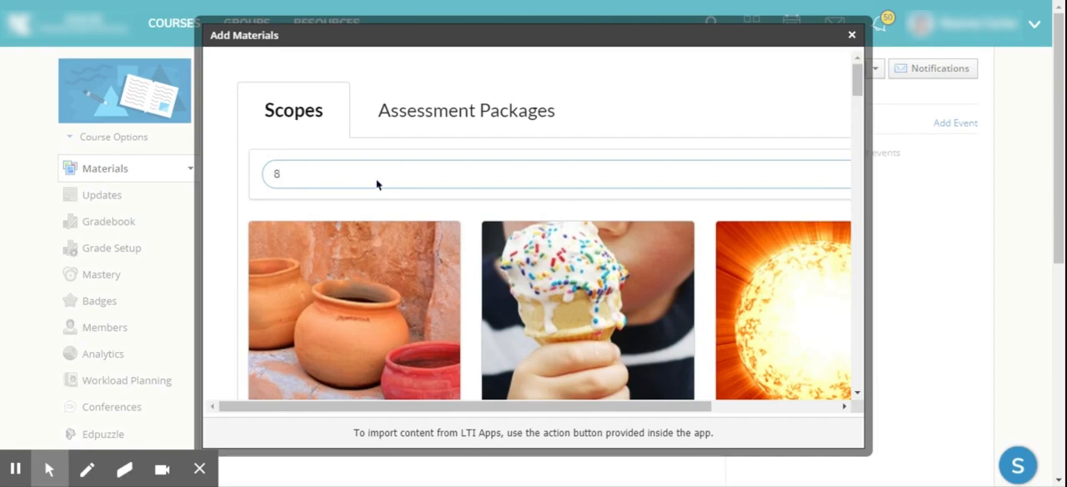
type(".10")
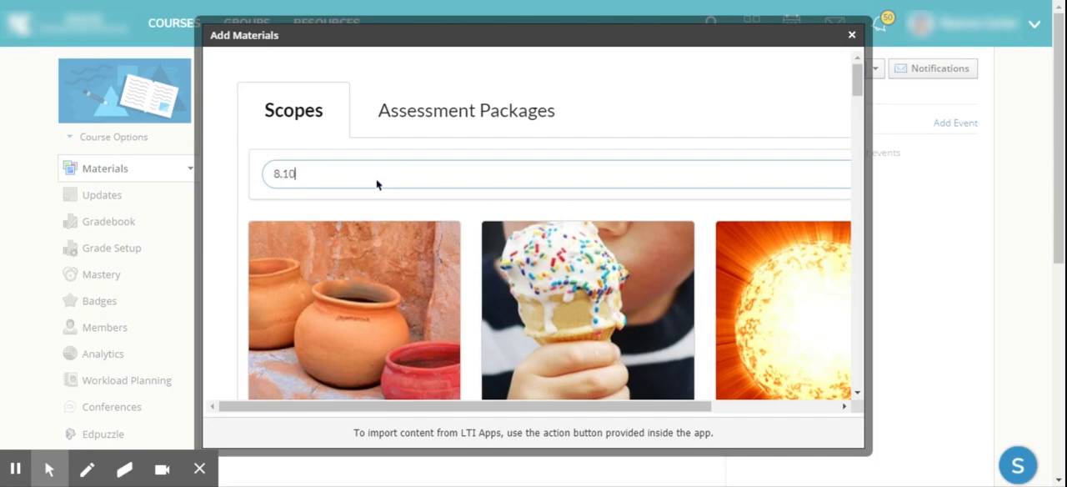
type("A")
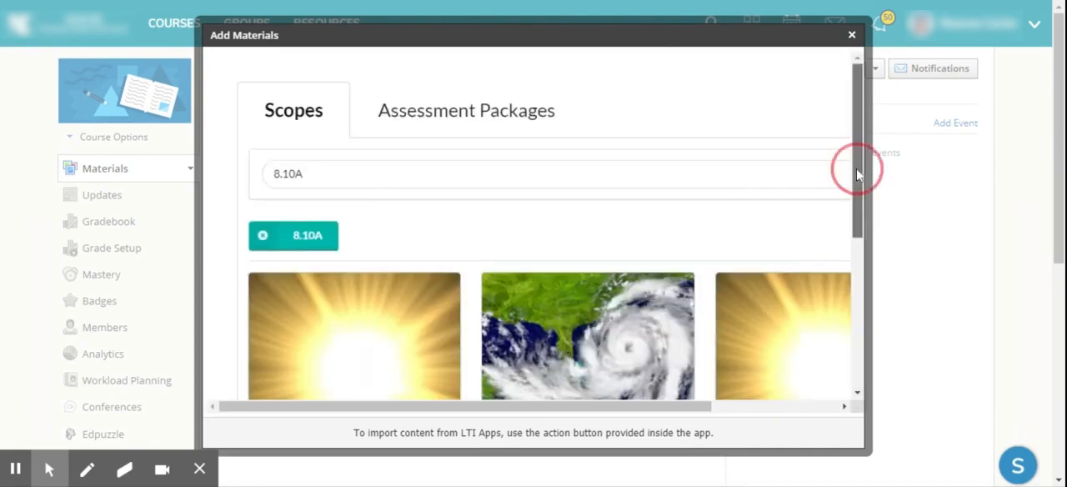
scroll("down", 3)
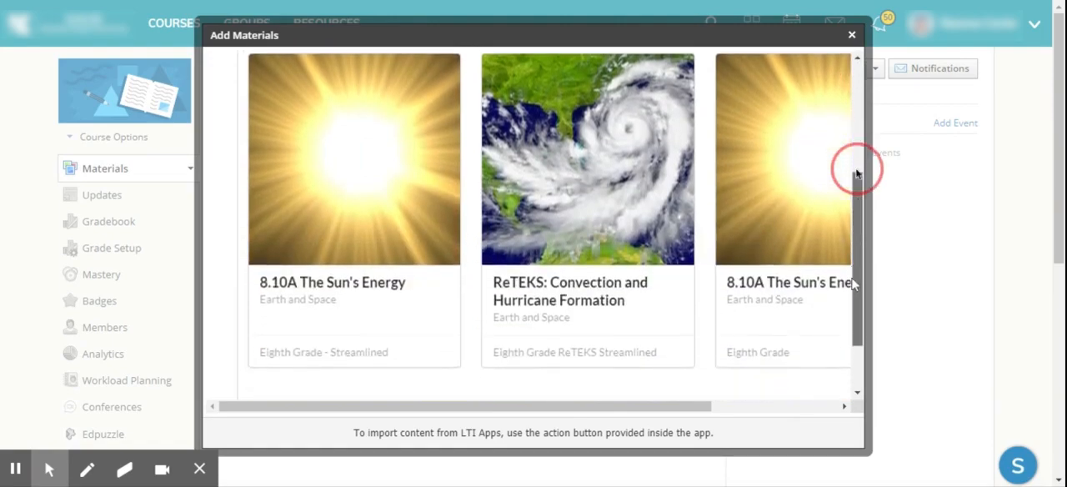
scroll("down", 3)
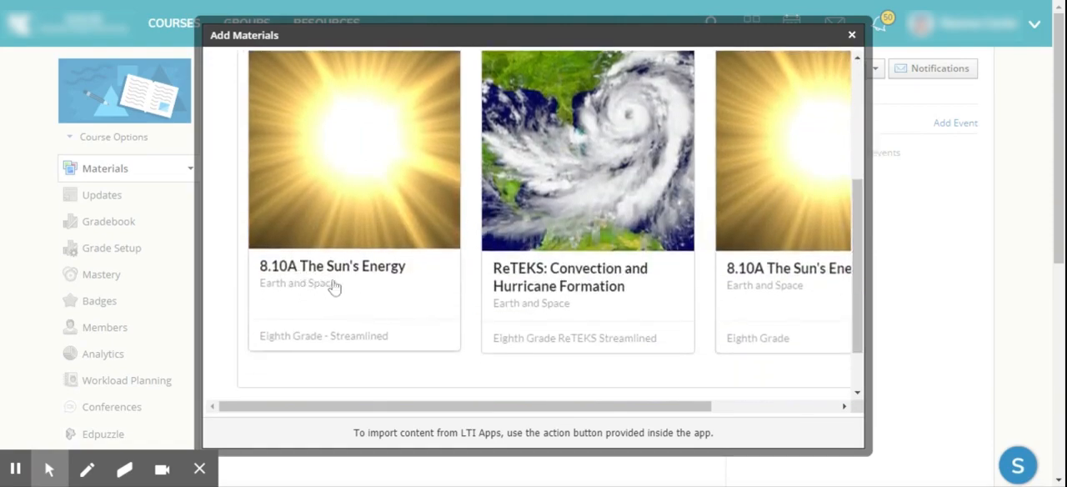
mouse_move(345, 333)
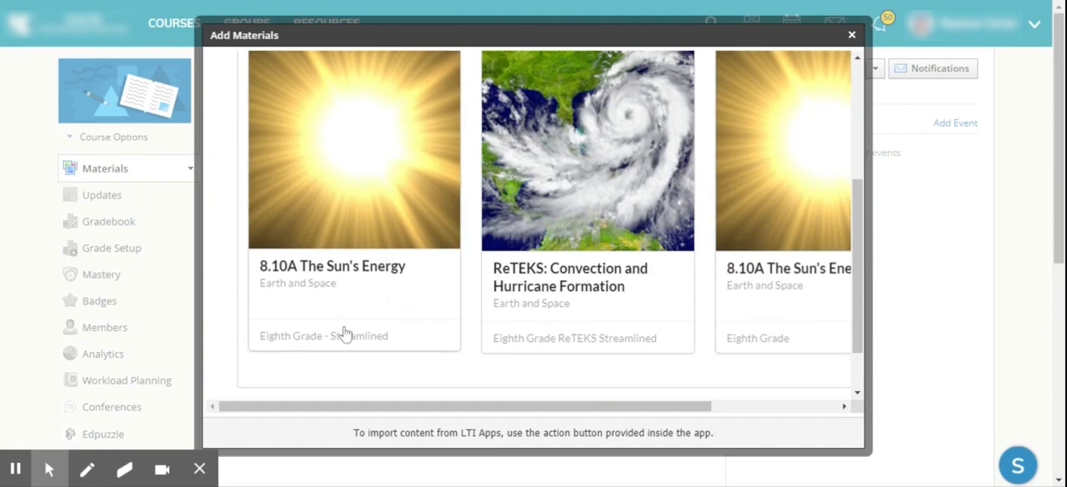
mouse_move(779, 309)
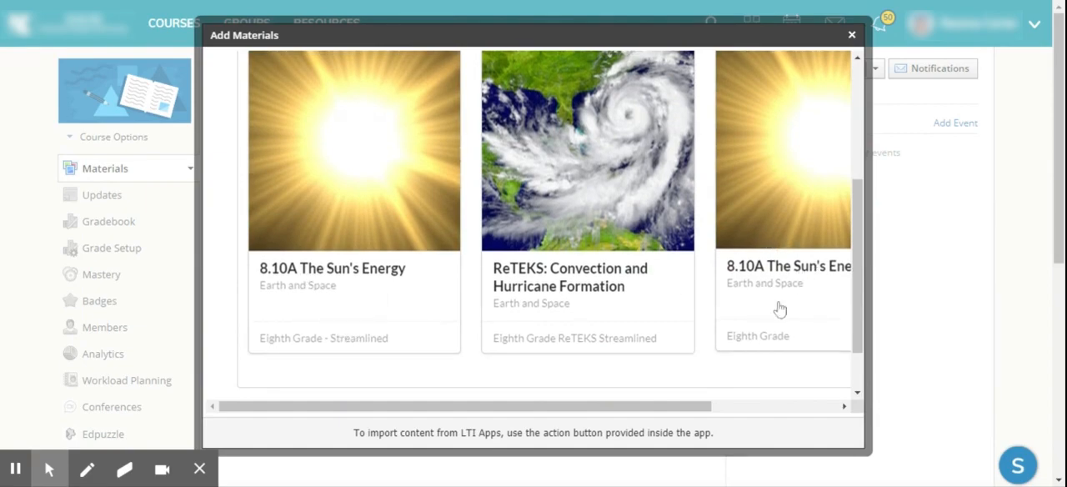
mouse_move(603, 284)
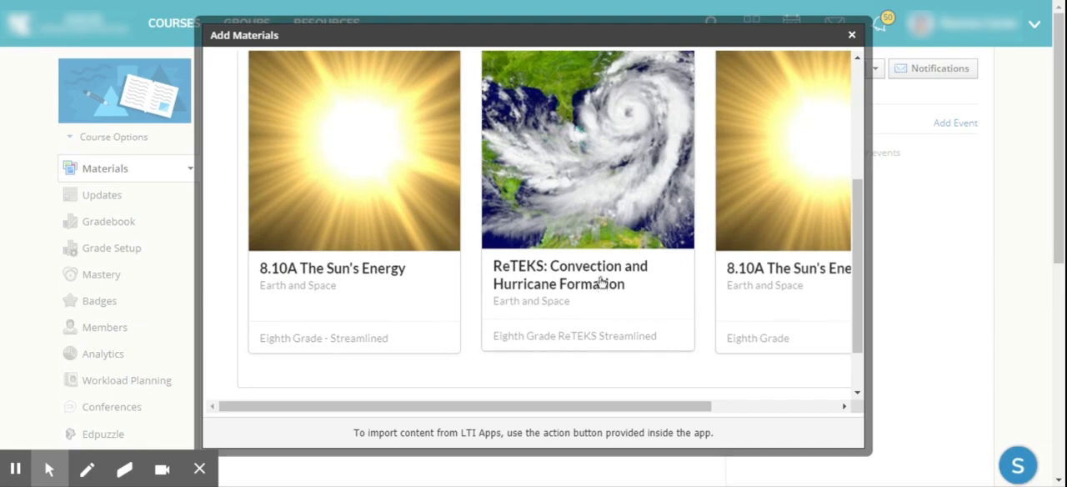
mouse_move(317, 290)
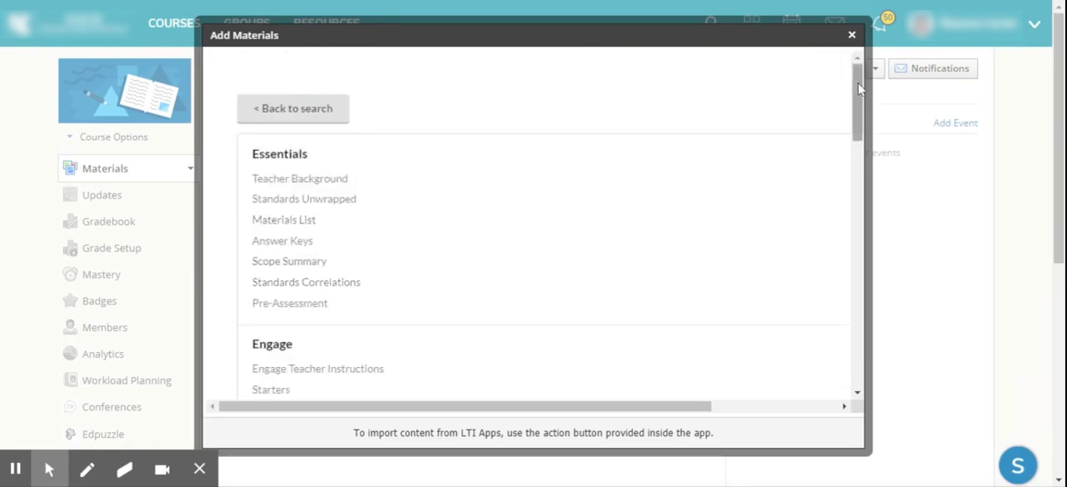
scroll("down", 3)
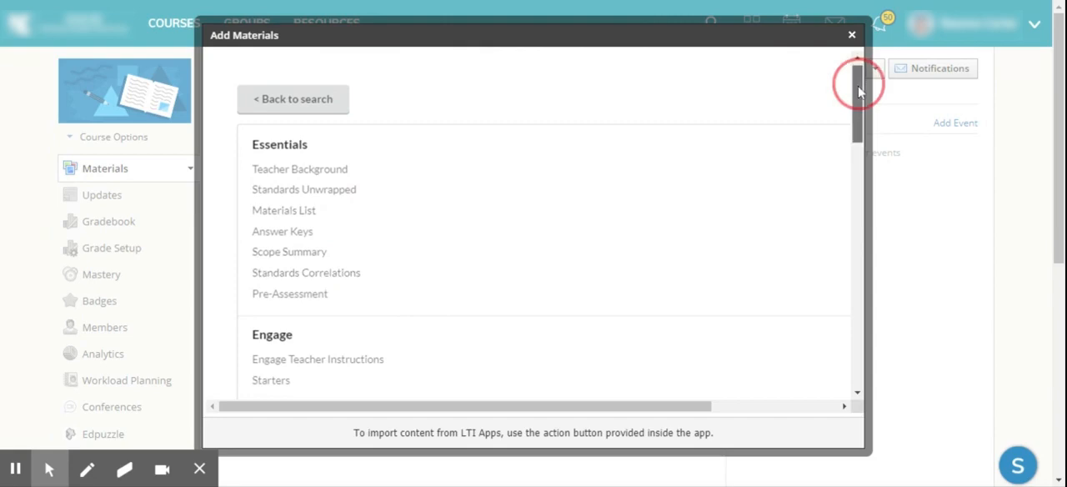
scroll("down", 3)
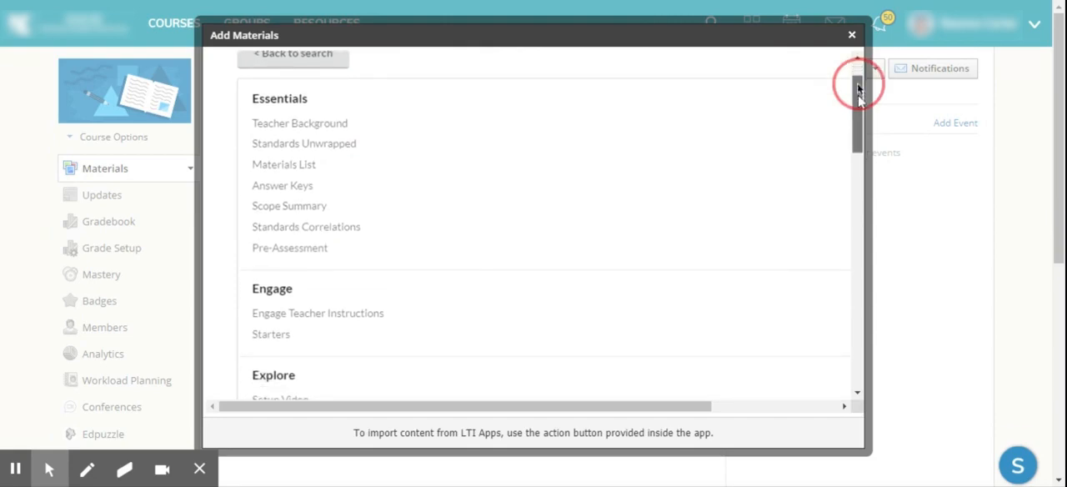
scroll("down", 3)
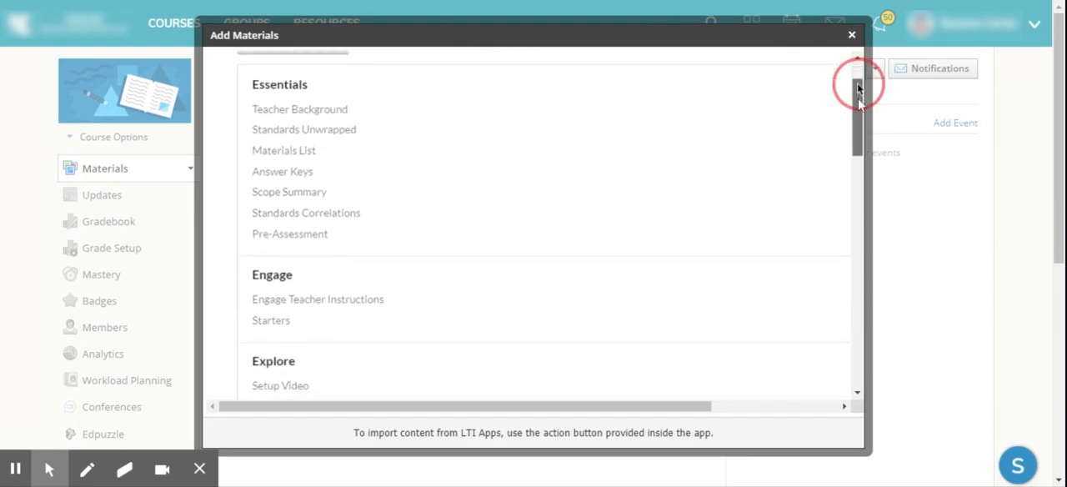
scroll("down", 3)
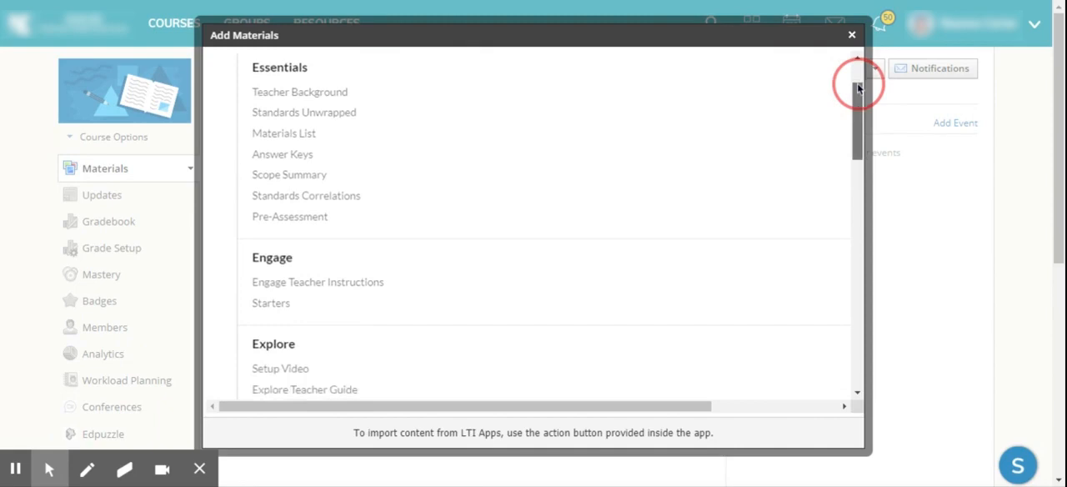
scroll("down", 3)
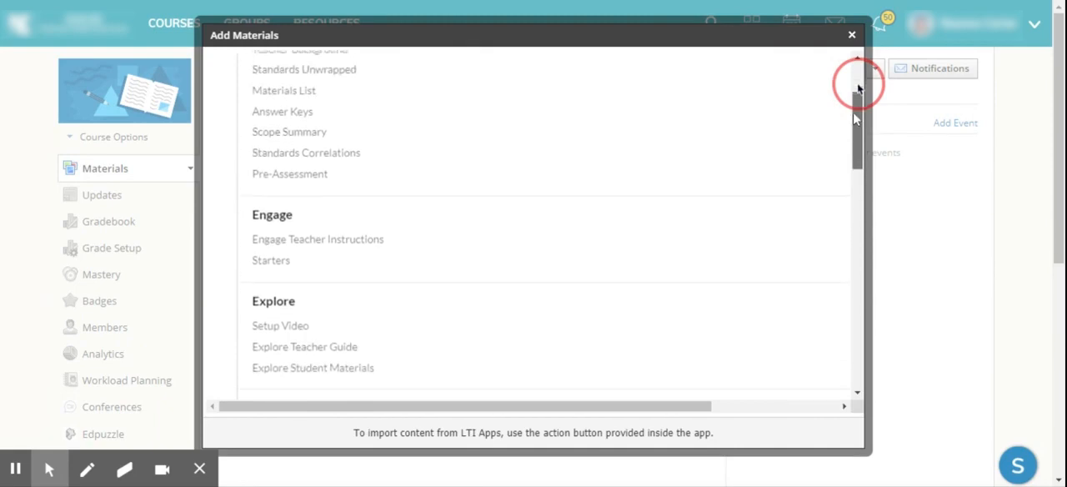
scroll("up", 3)
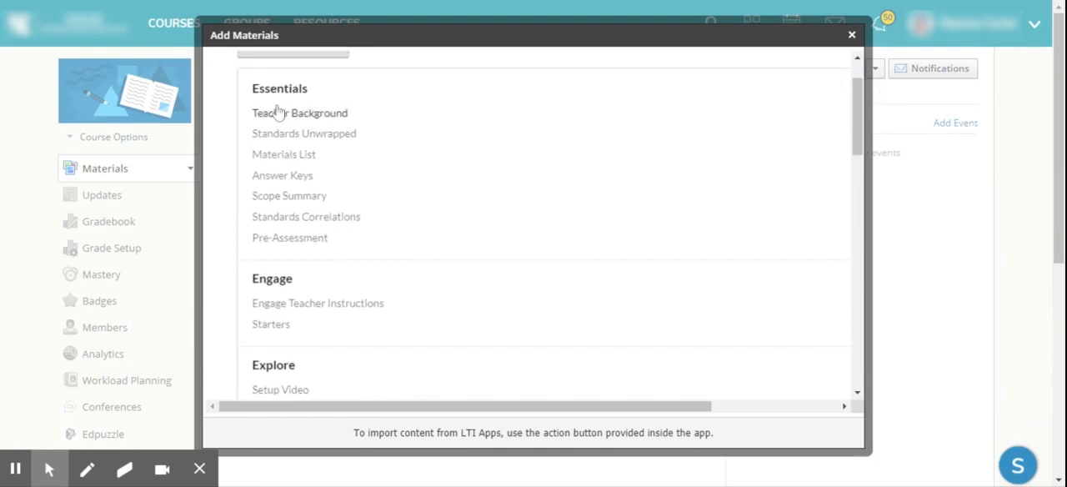
left_click(299, 112)
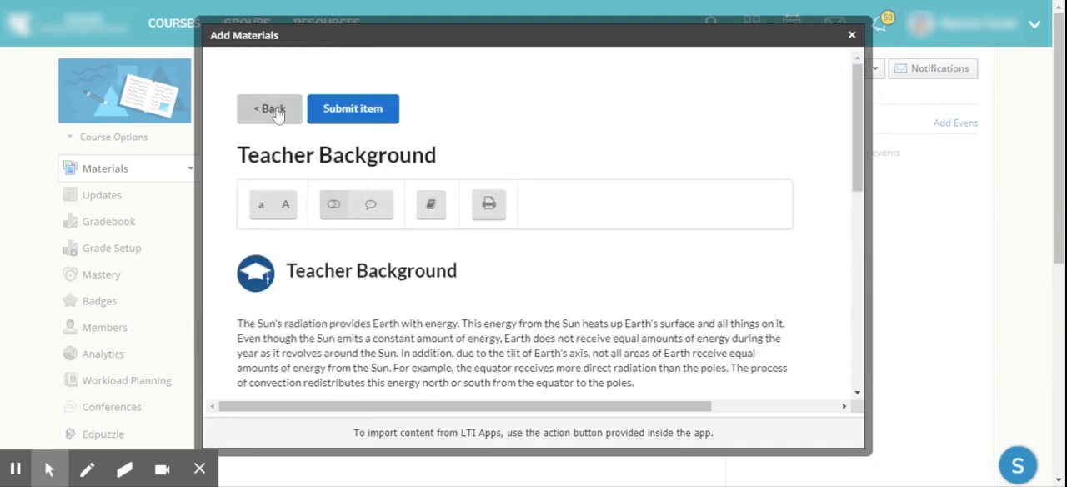
mouse_move(857, 117)
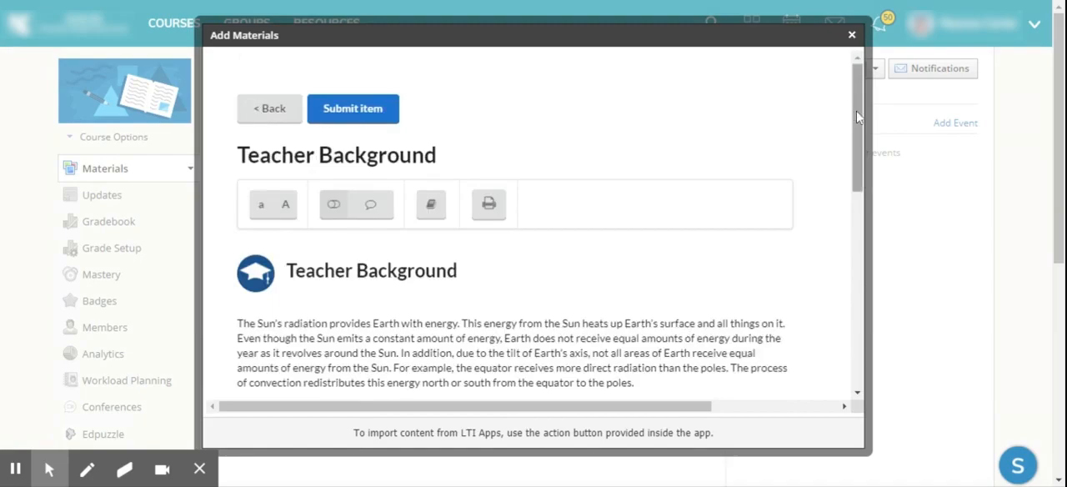
scroll("down", 3)
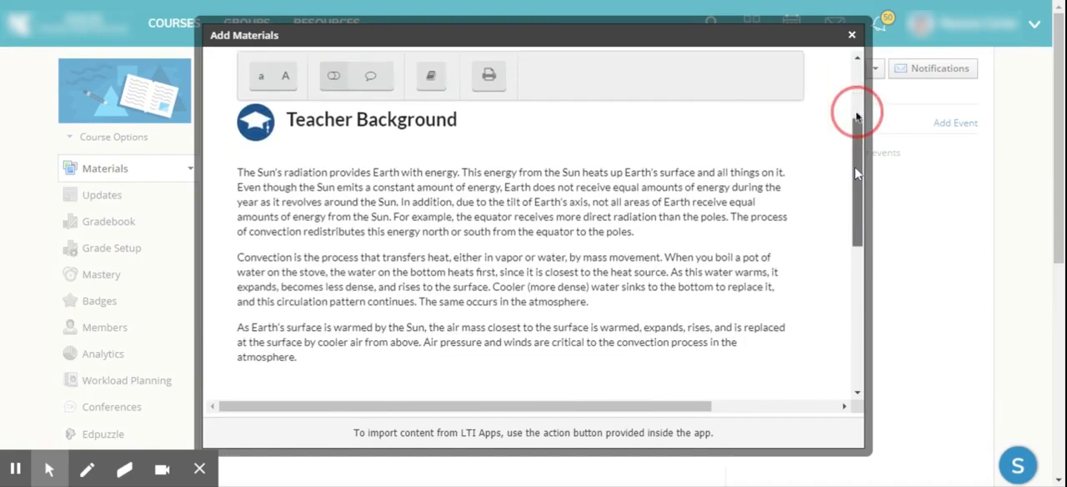
scroll("down", 3)
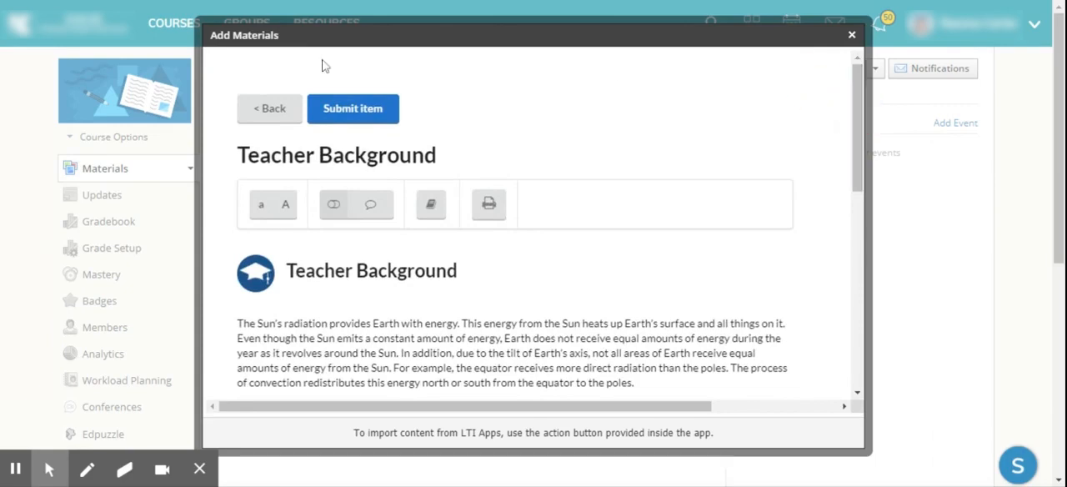
mouse_move(272, 112)
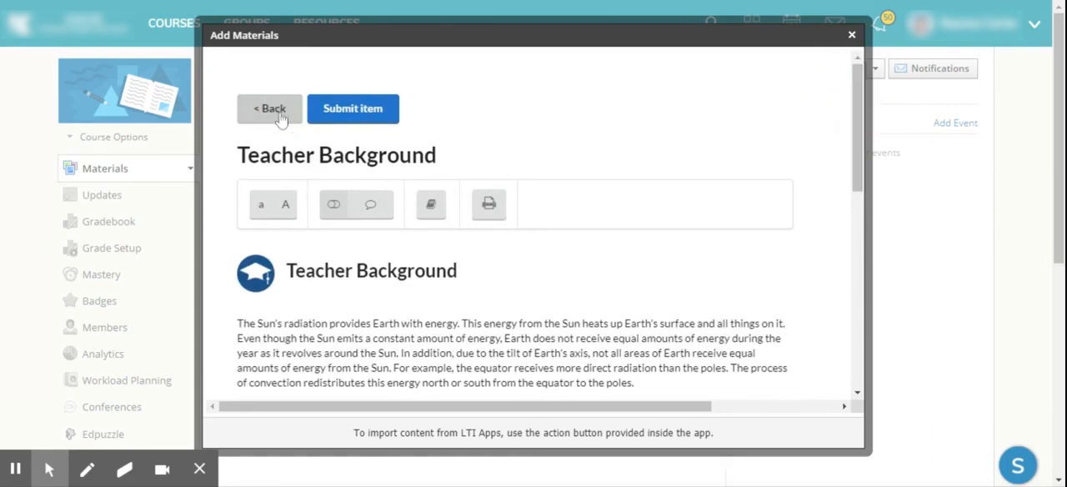
left_click(269, 108)
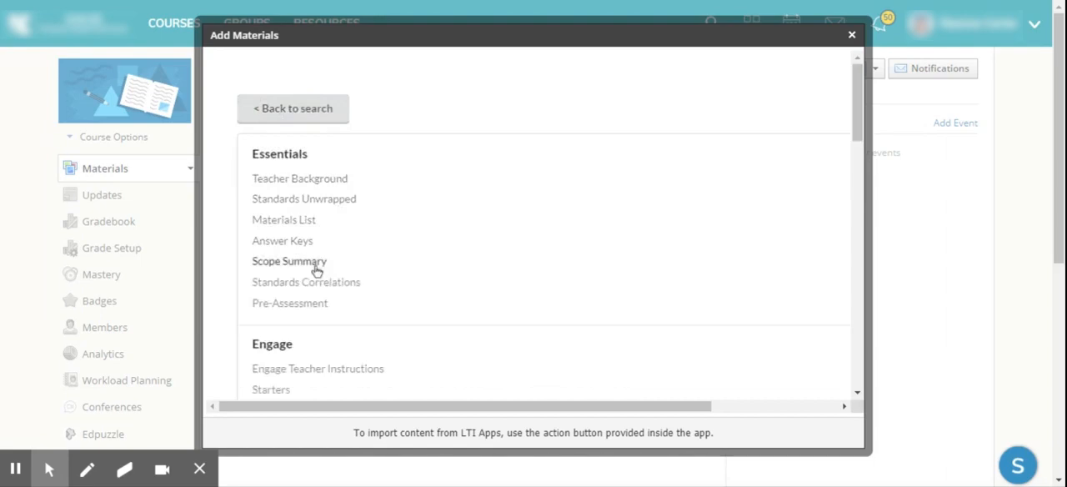
mouse_move(784, 150)
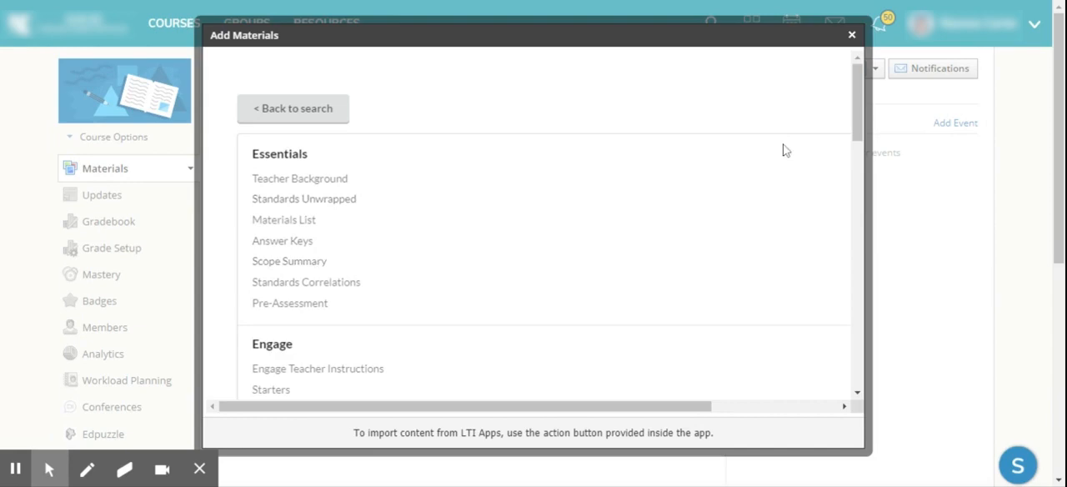
- Scroll to the Explain section and open STEMscopedia
scroll("down", 3)
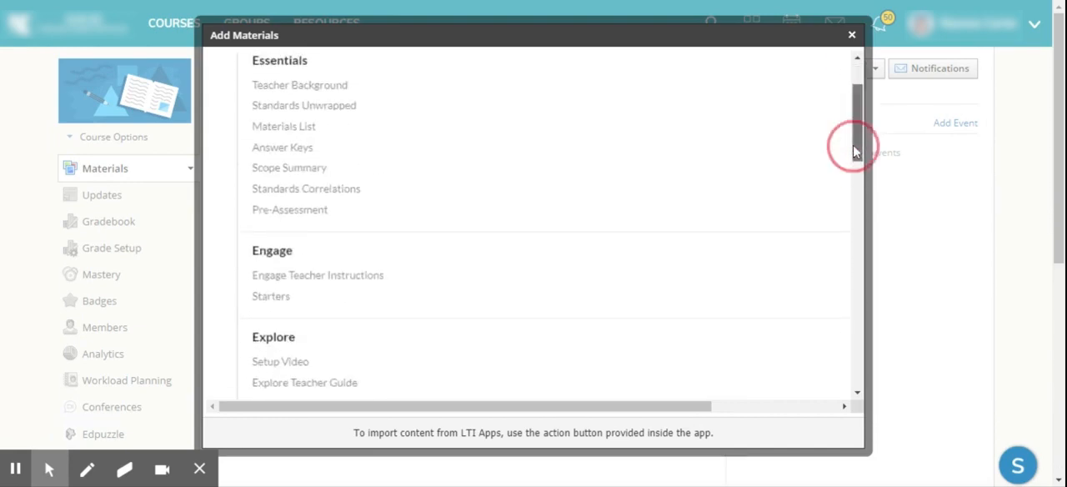
scroll("down", 3)
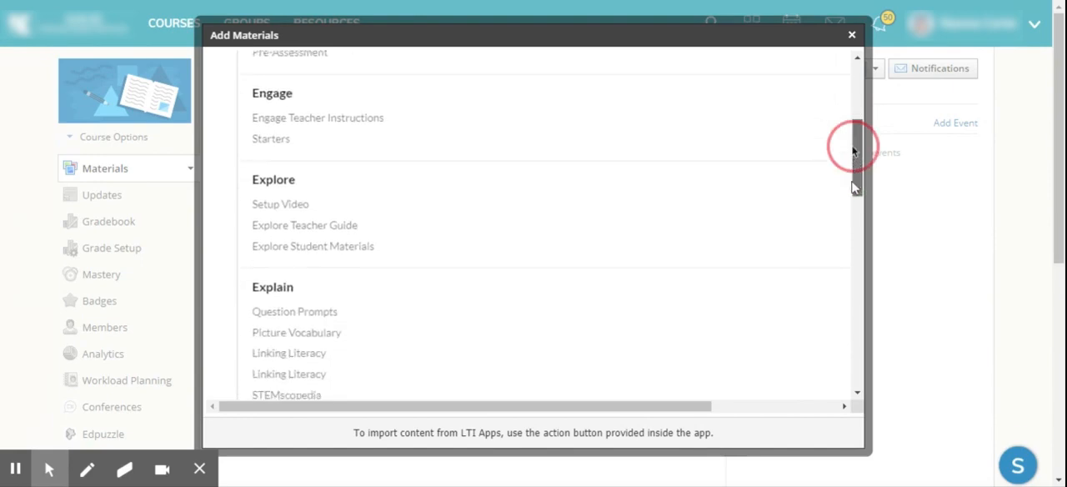
scroll("down", 3)
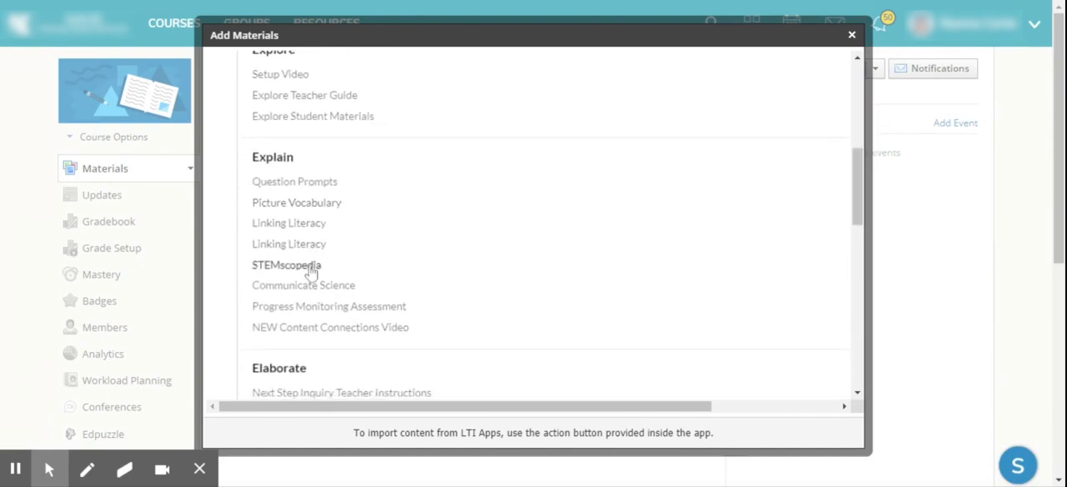
left_click(286, 265)
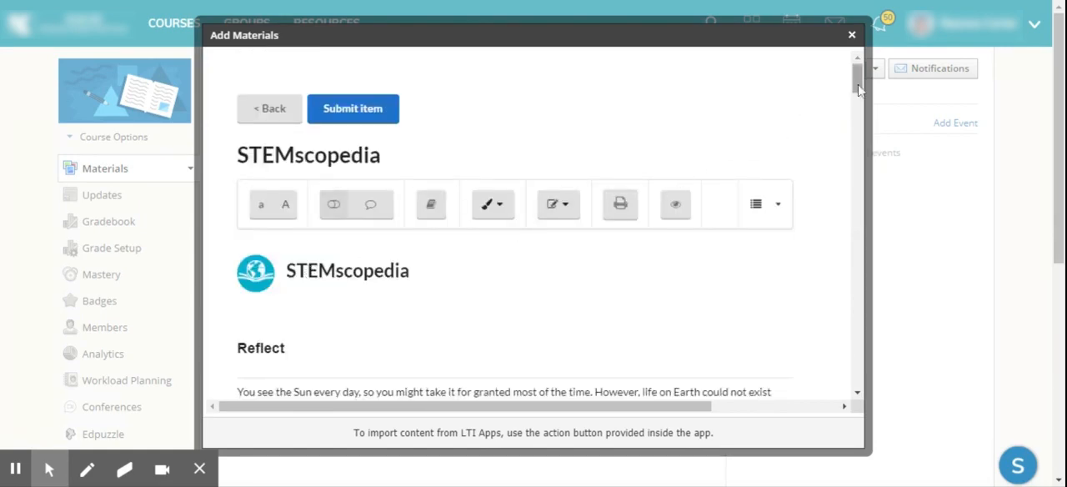
- Review the STEMscopedia page and submit it as a course material item
scroll("down", 3)
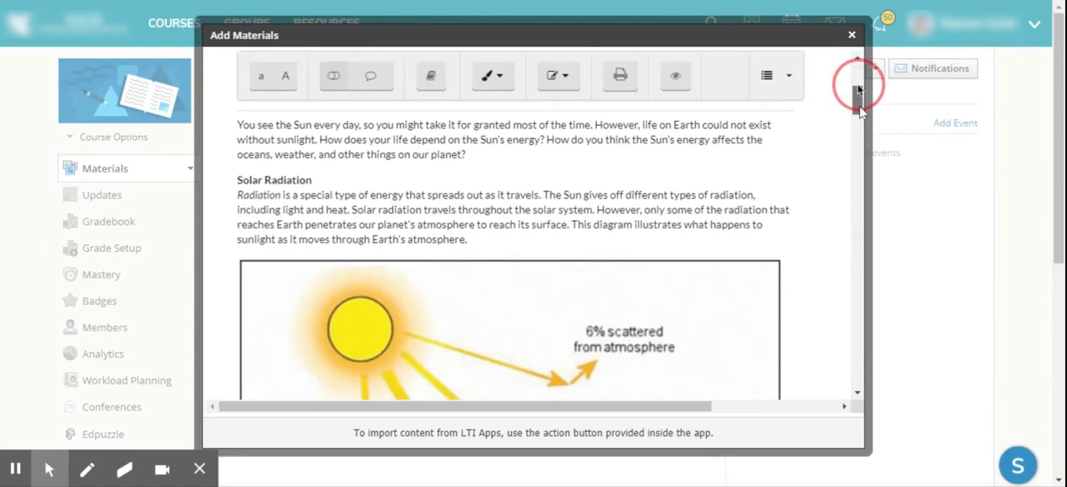
scroll("down", 3)
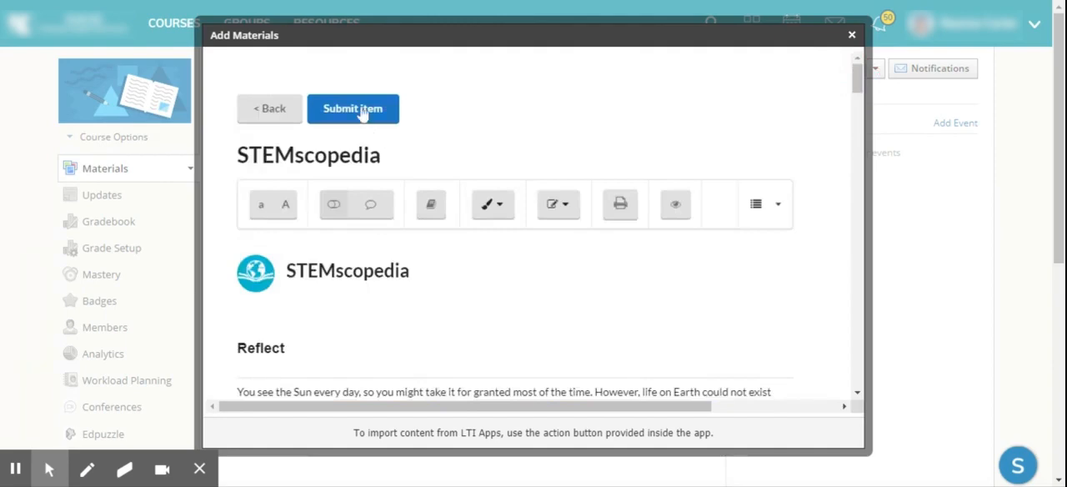
left_click(354, 108)
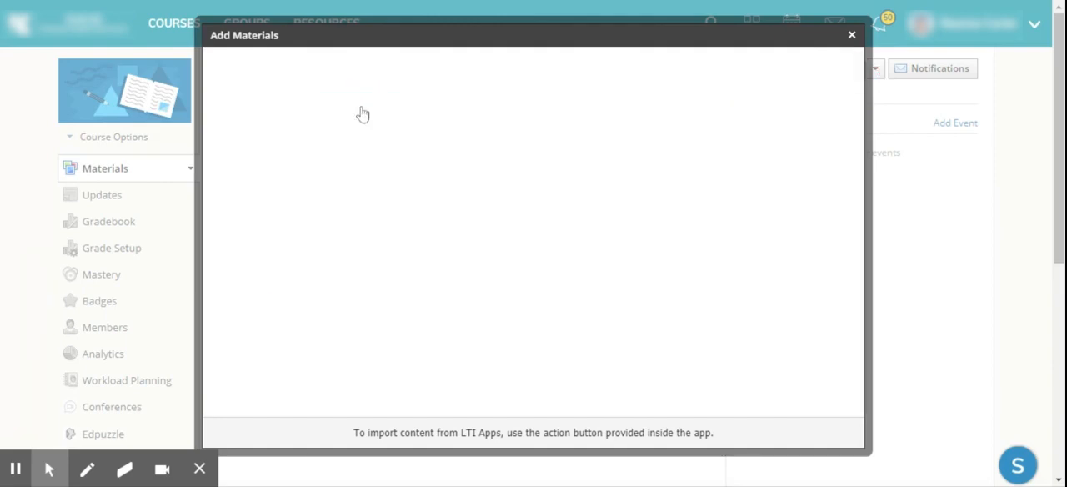
left_click(849, 38)
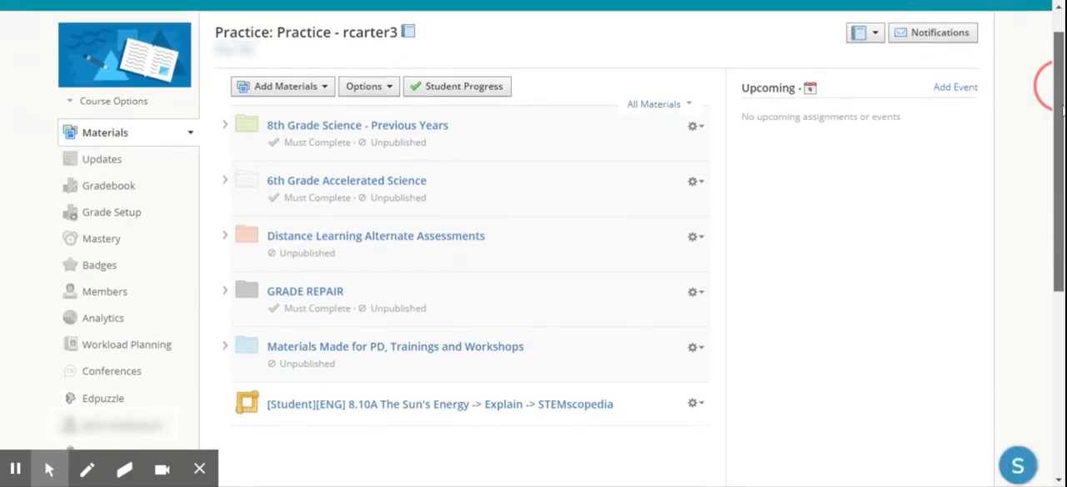
- Scroll to the new STEMscopedia item and open its gear options menu
scroll("down", 3)
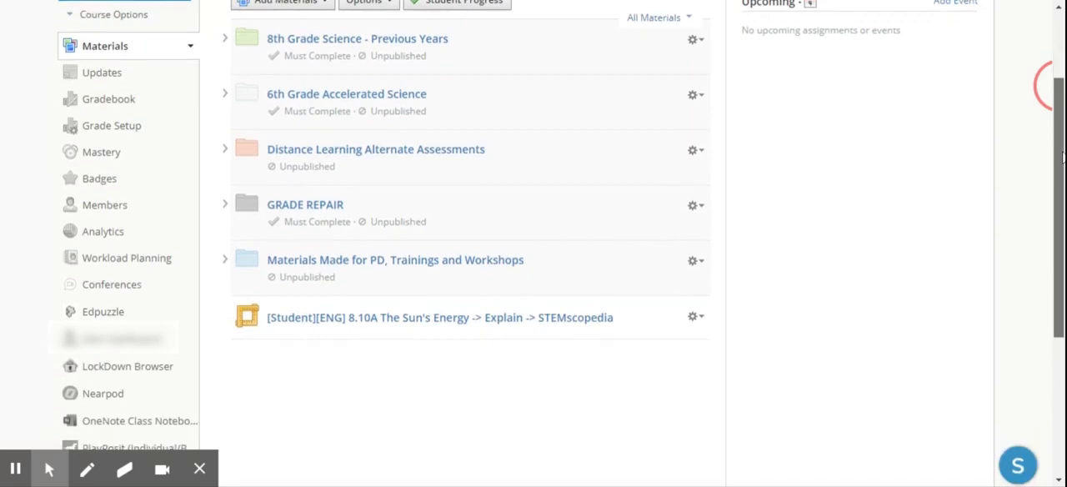
scroll("down", 3)
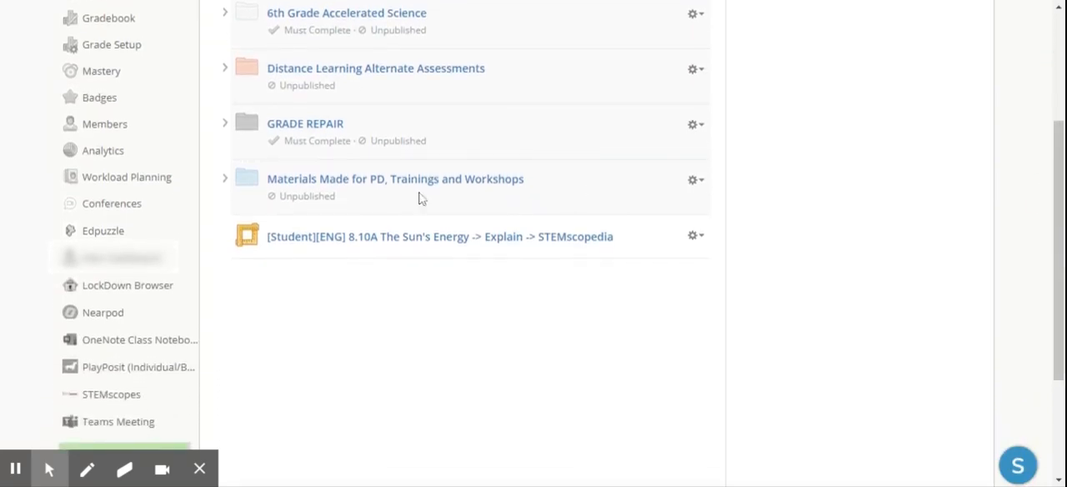
mouse_move(264, 242)
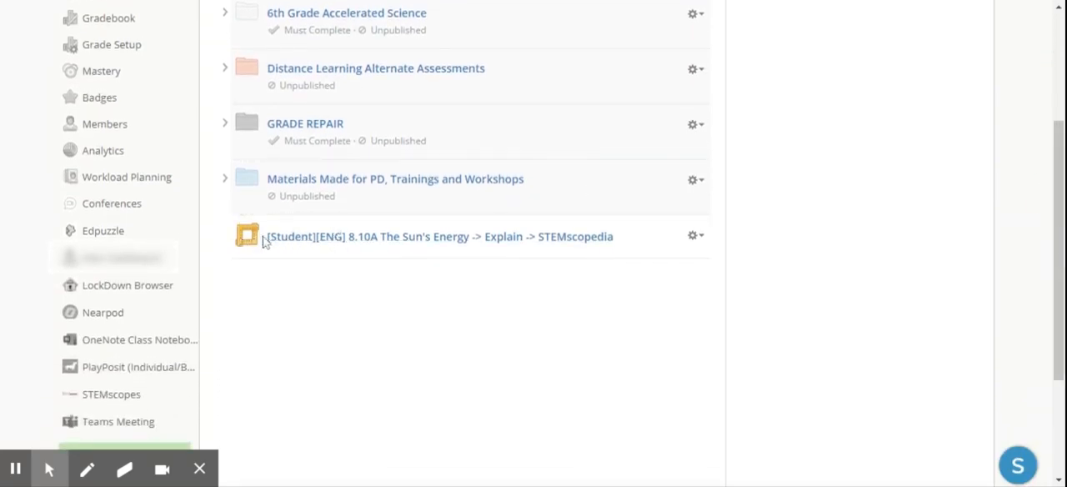
mouse_move(291, 245)
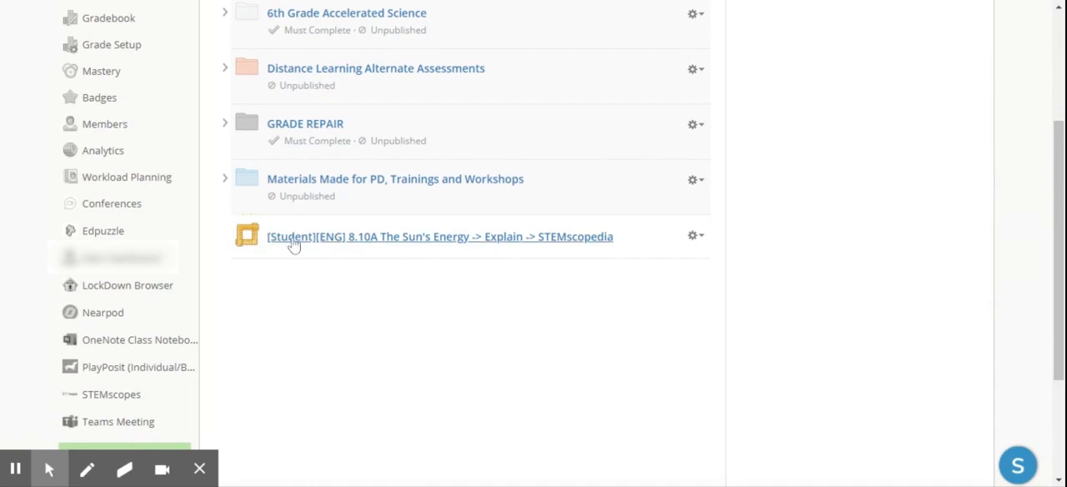
mouse_move(493, 240)
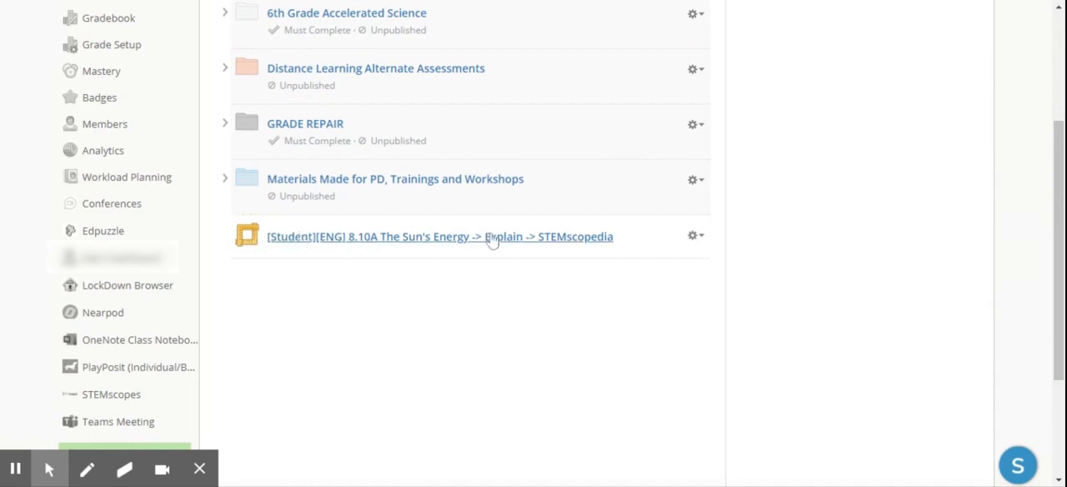
mouse_move(627, 254)
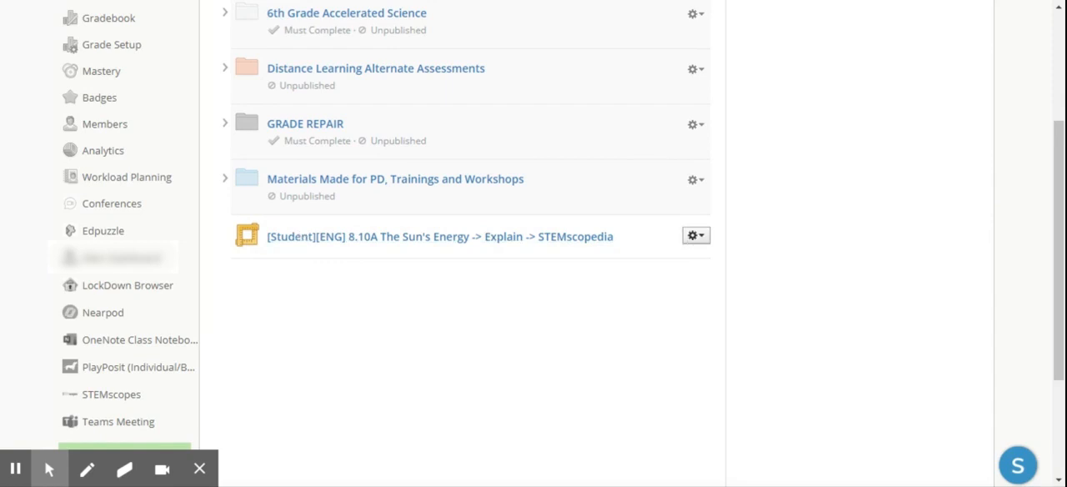
left_click(695, 234)
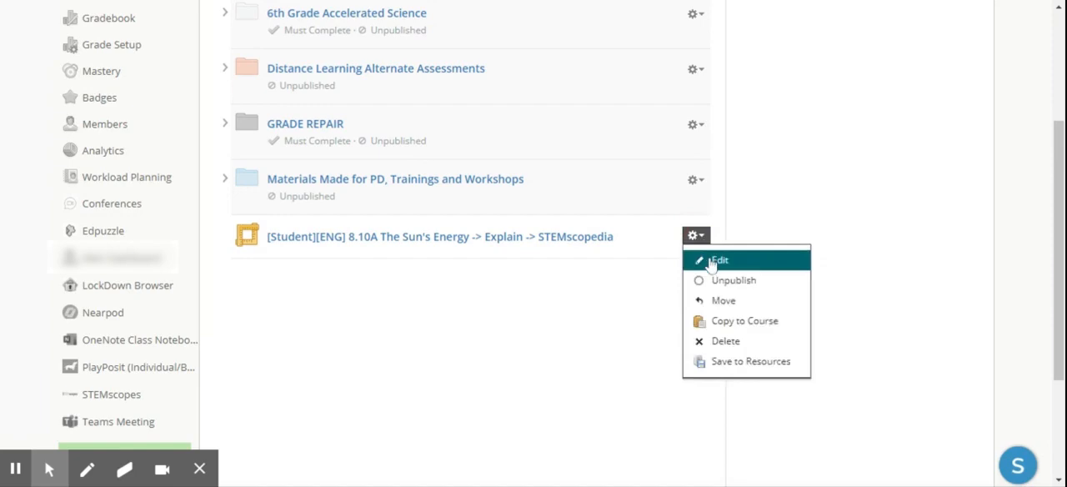
- Edit the item and retitle it '8.10A The Sun's Energy STEMscopedia'
left_click(720, 260)
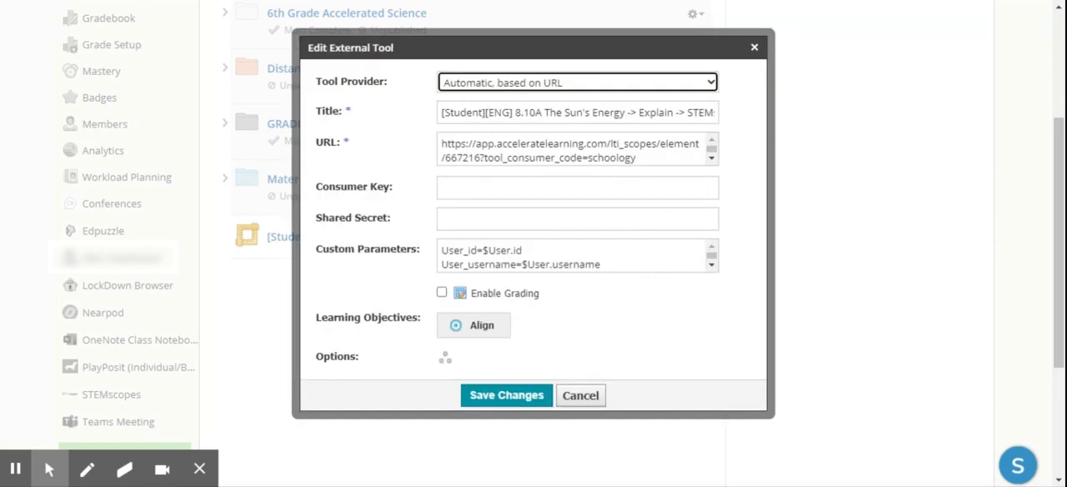
left_click(576, 112)
type("8.10A The Sun's Energy STEMscopedia")
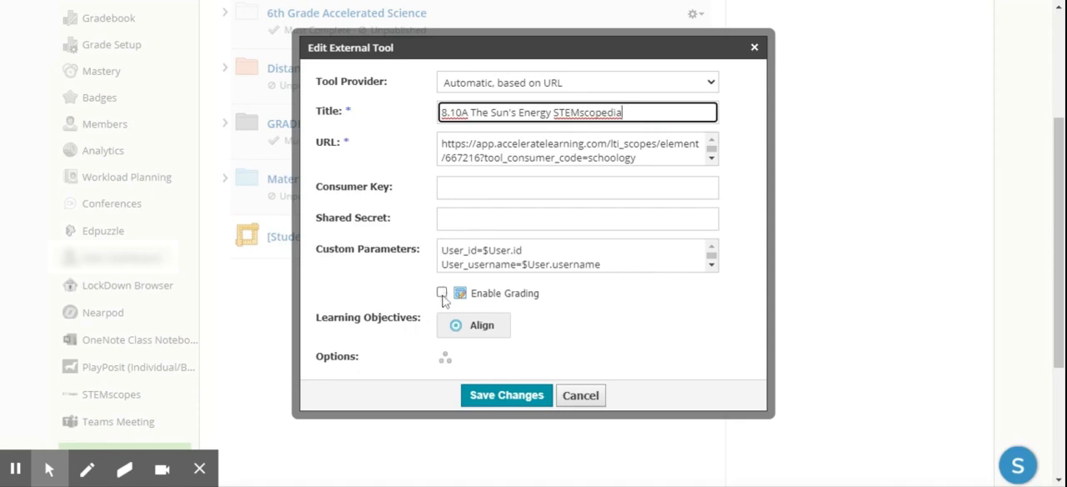
- Enable grading at 100 points and set the category to Formative
left_click(441, 292)
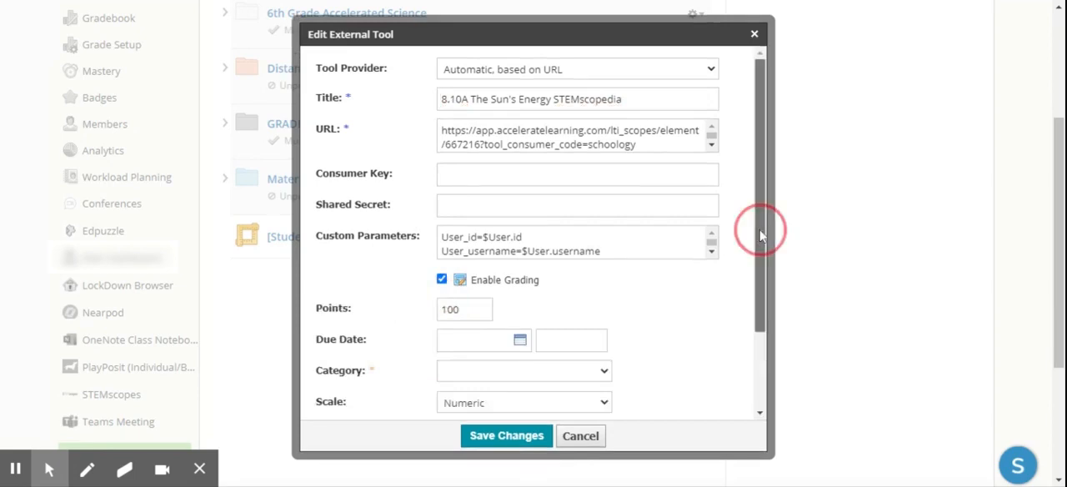
scroll("down", 3)
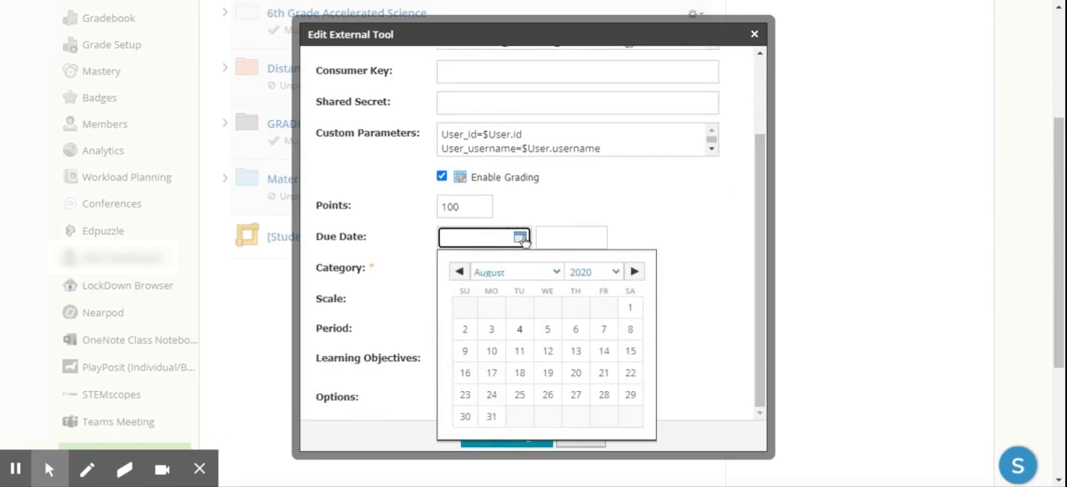
mouse_move(725, 208)
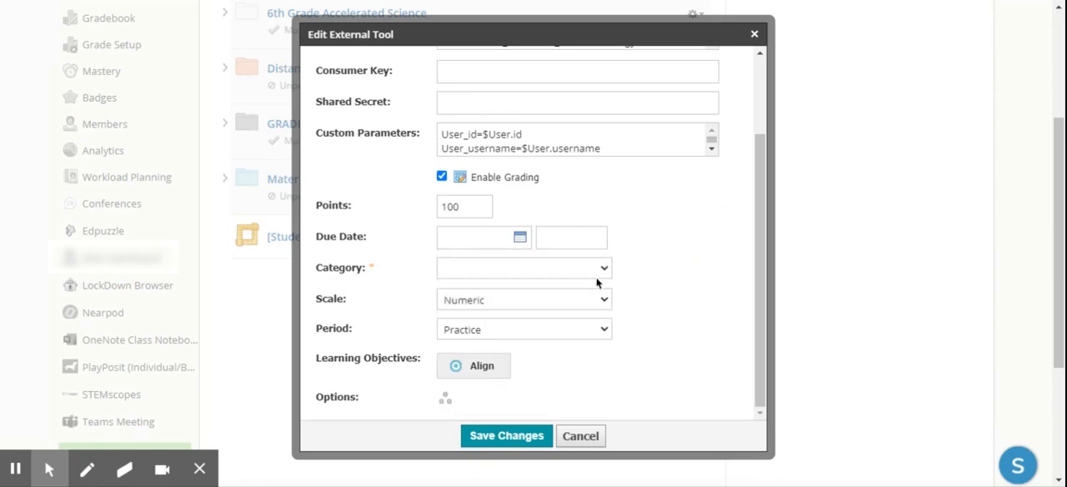
left_click(522, 267)
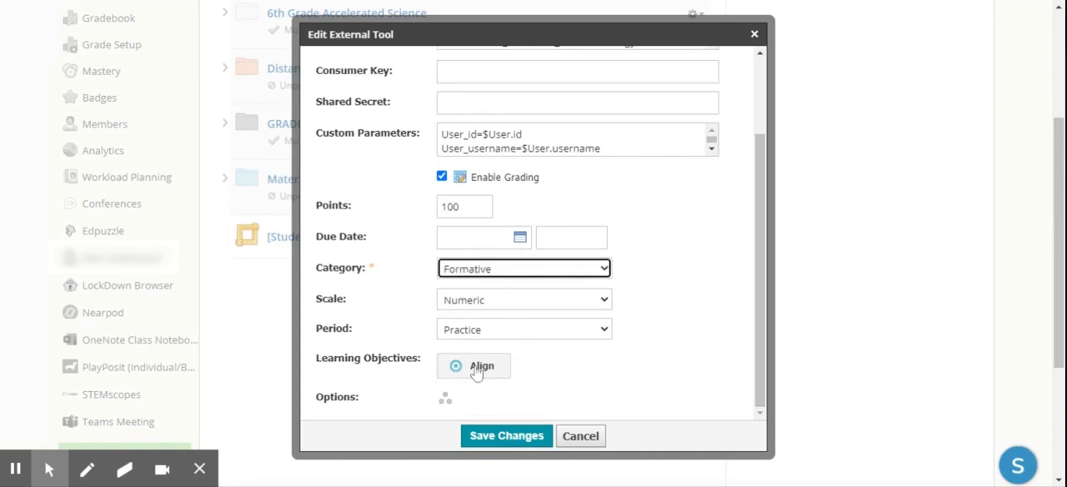
mouse_move(475, 379)
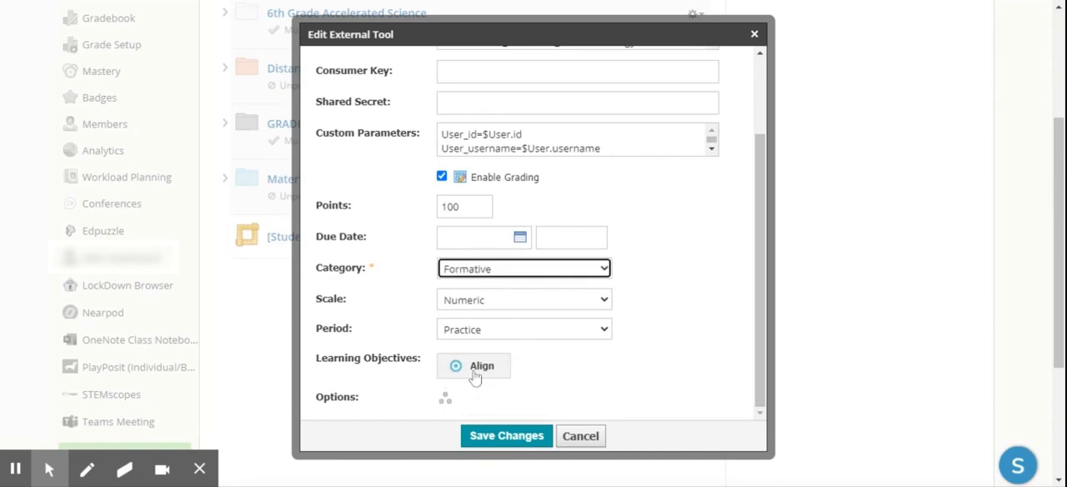
mouse_move(475, 377)
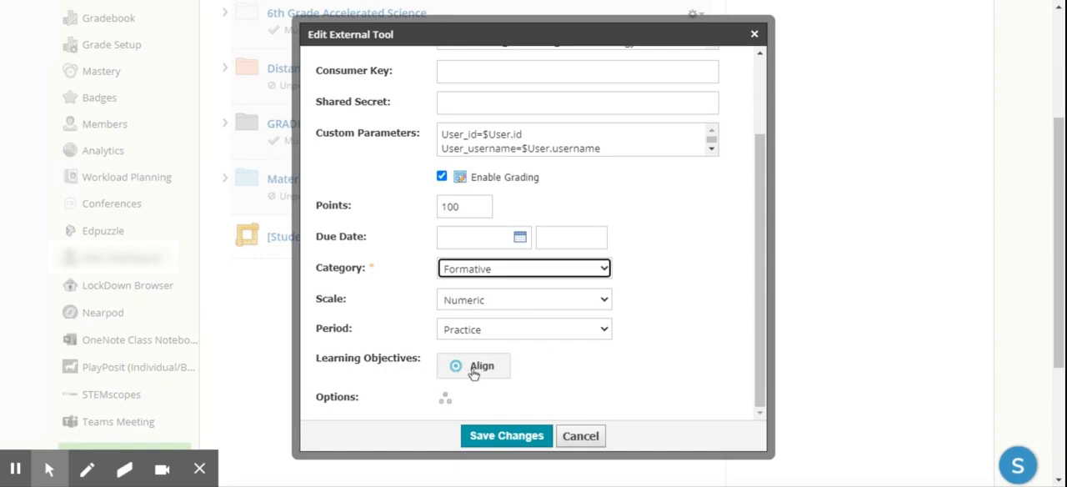
- Search objectives, select SCI.8.10.A on ocean currents, and add it to the item
left_click(473, 365)
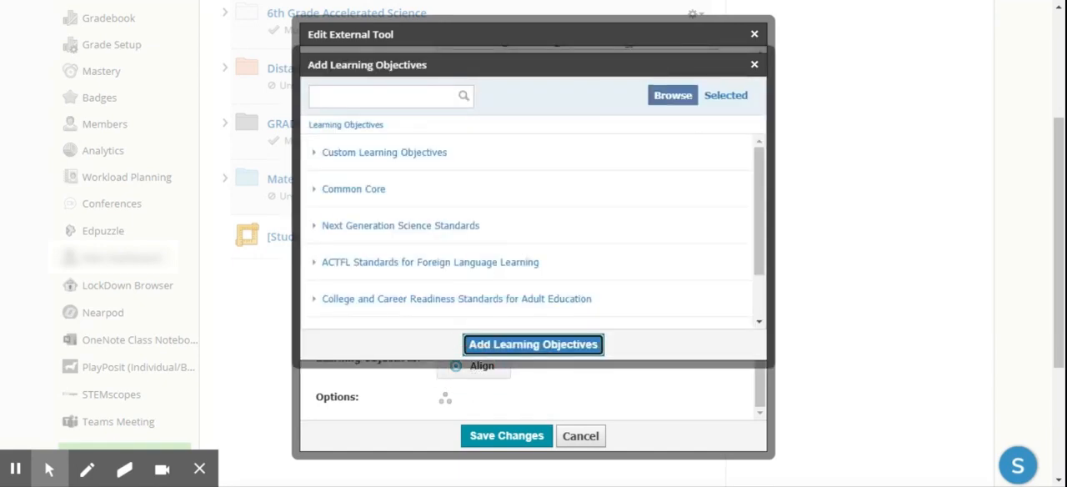
left_click(388, 96)
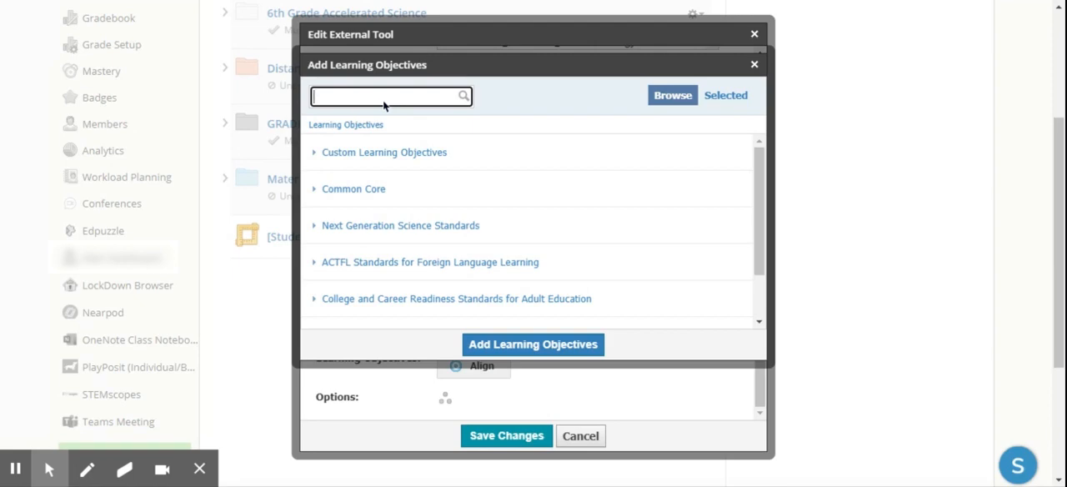
type("8.")
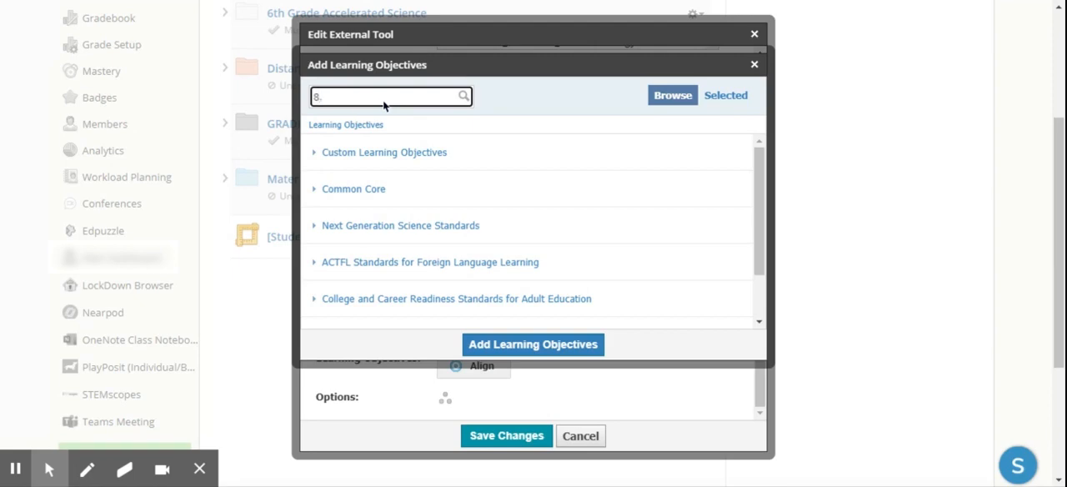
key("Backspace")
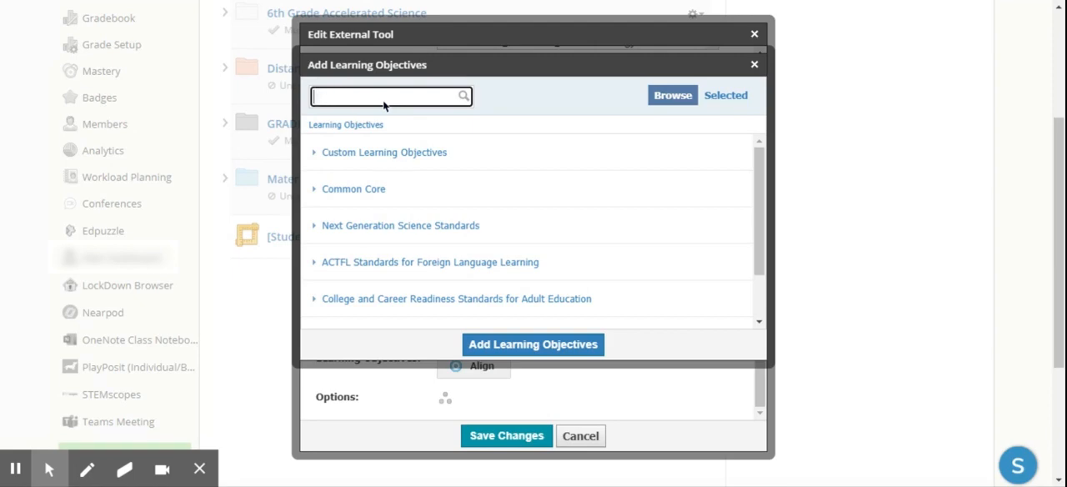
type("sc")
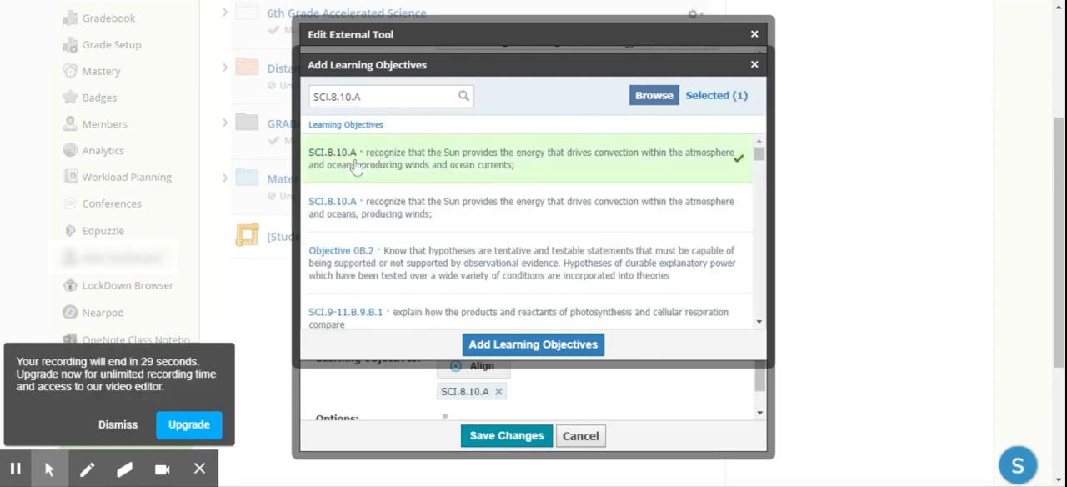
left_click(534, 344)
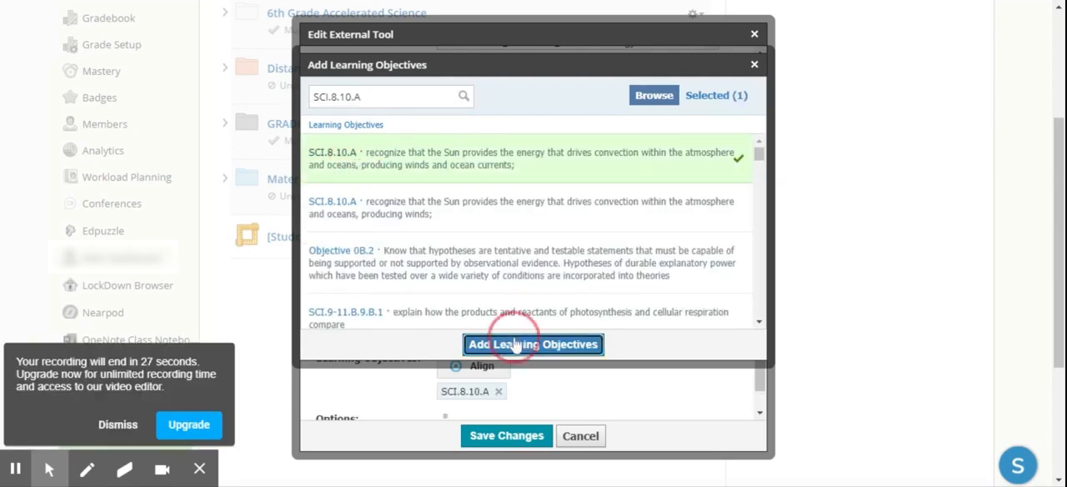
left_click(533, 345)
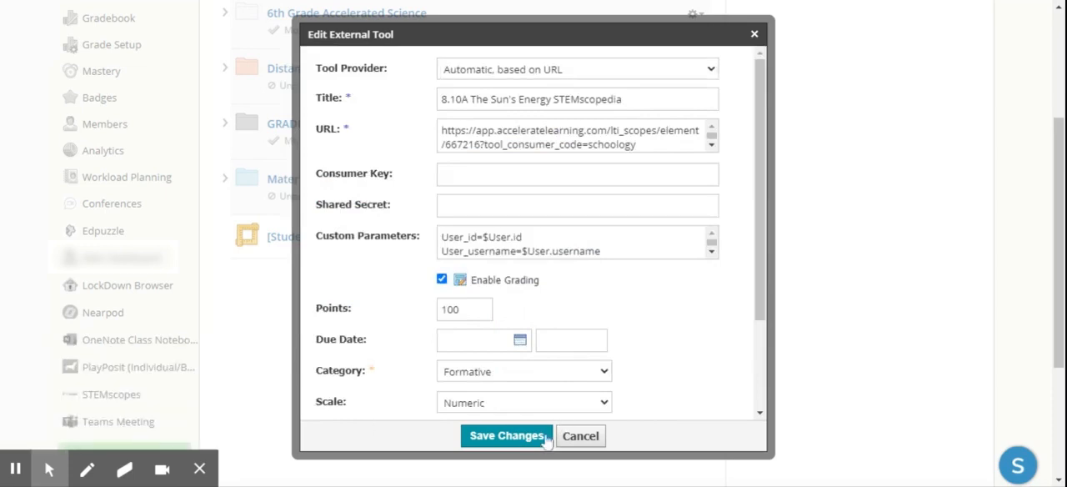
- Save the title, grading and objective changes to the STEMscopedia item
left_click(504, 435)
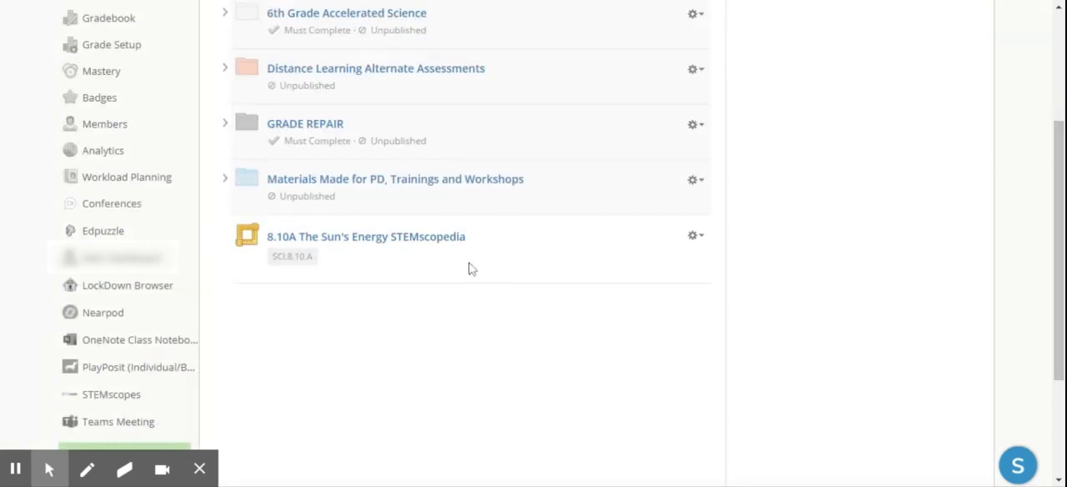
mouse_move(621, 322)
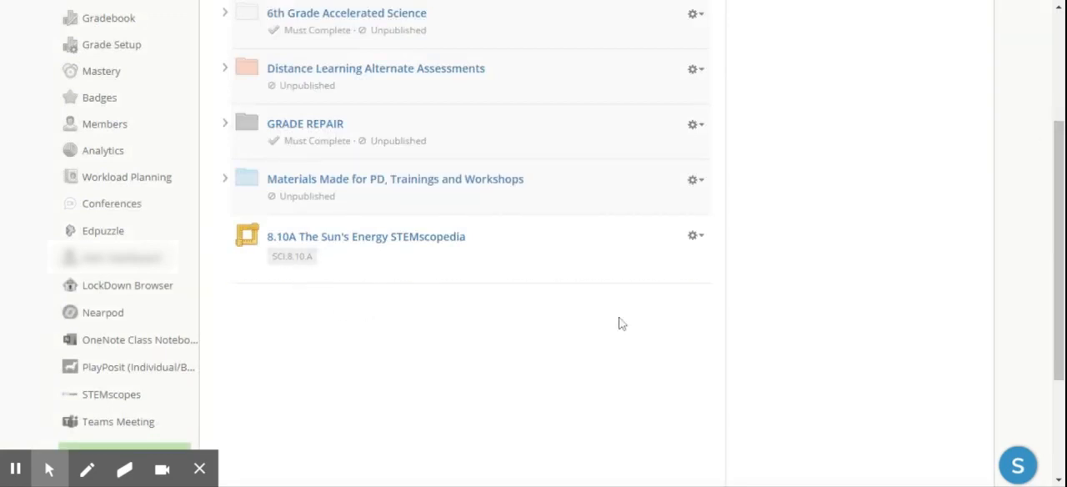